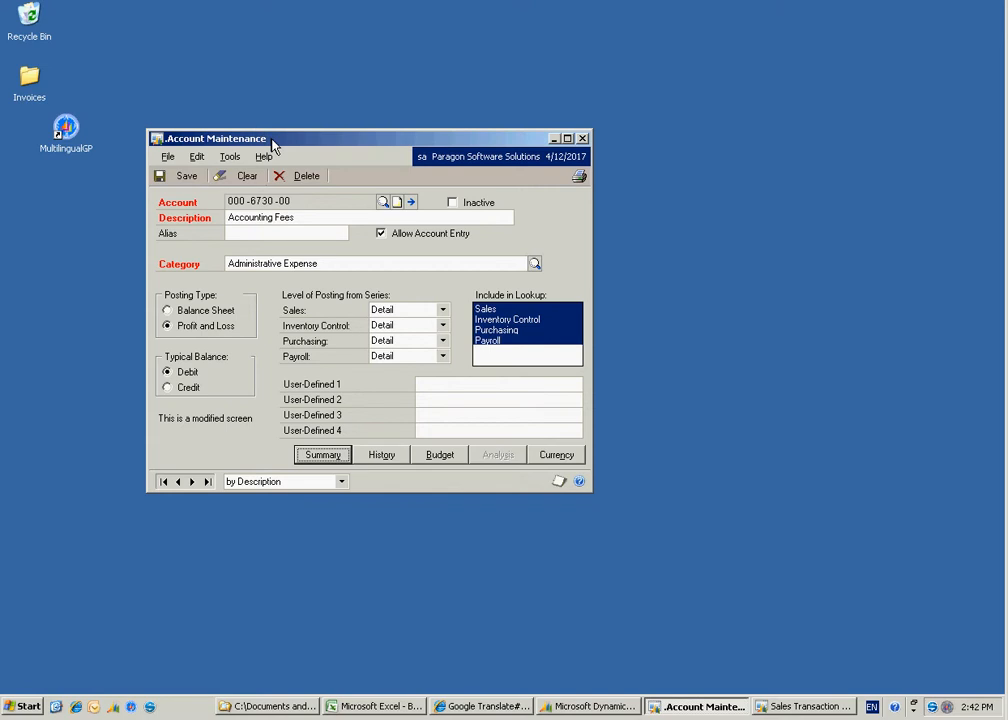
pyautogui.moveTo(268, 148)
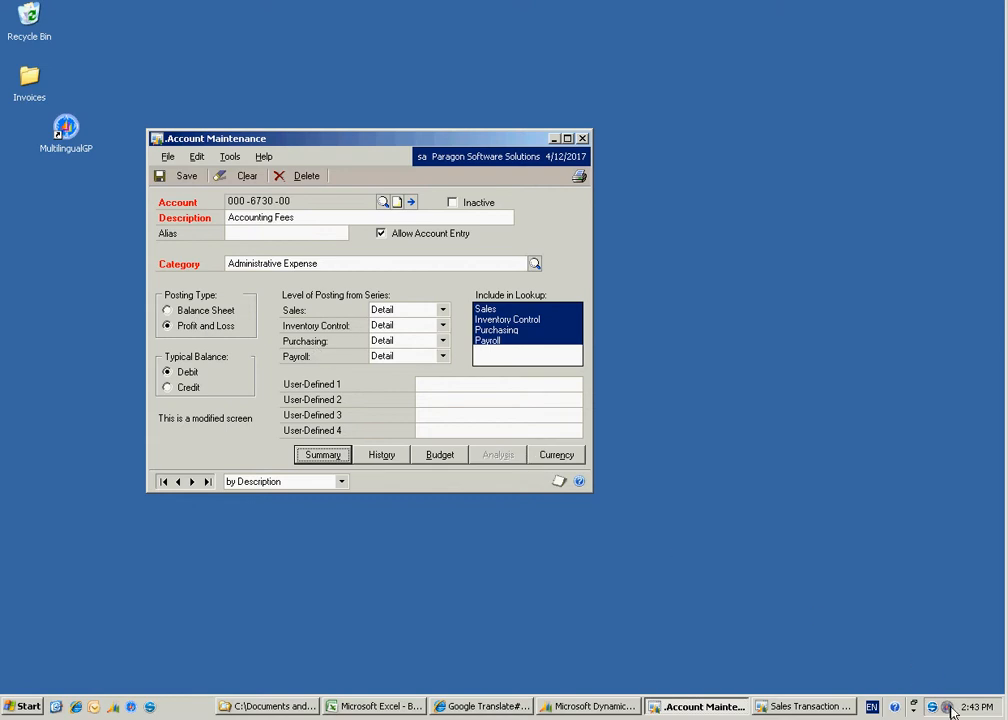
pyautogui.moveTo(960, 706)
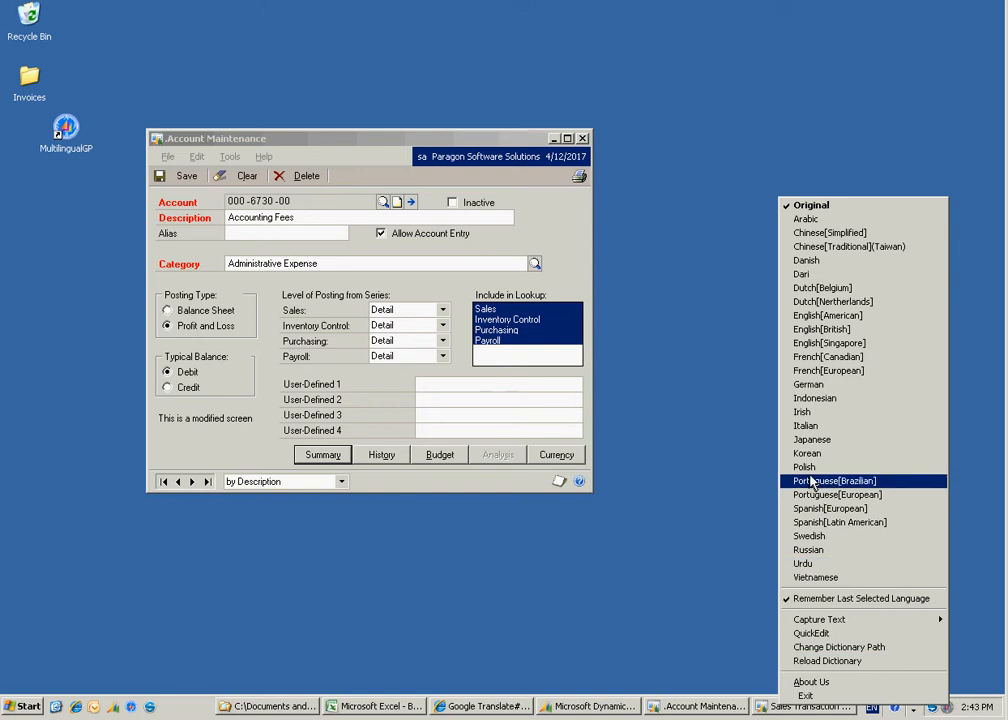
# - Choose Polish as the Multilingual GP translation language
pyautogui.click(832, 480)
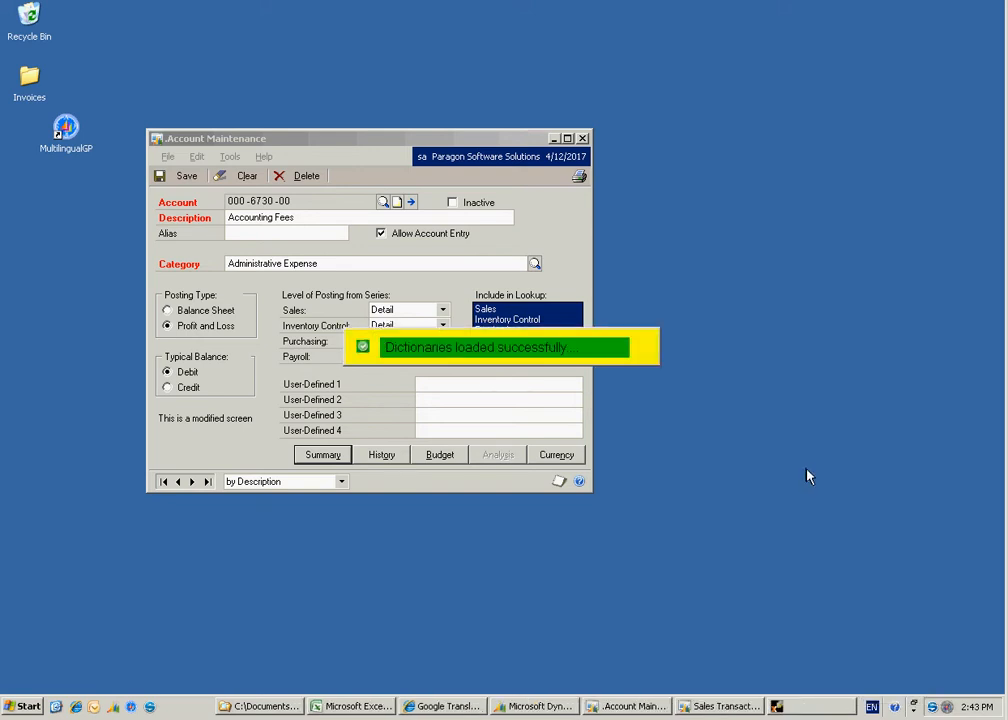
pyautogui.moveTo(820, 484)
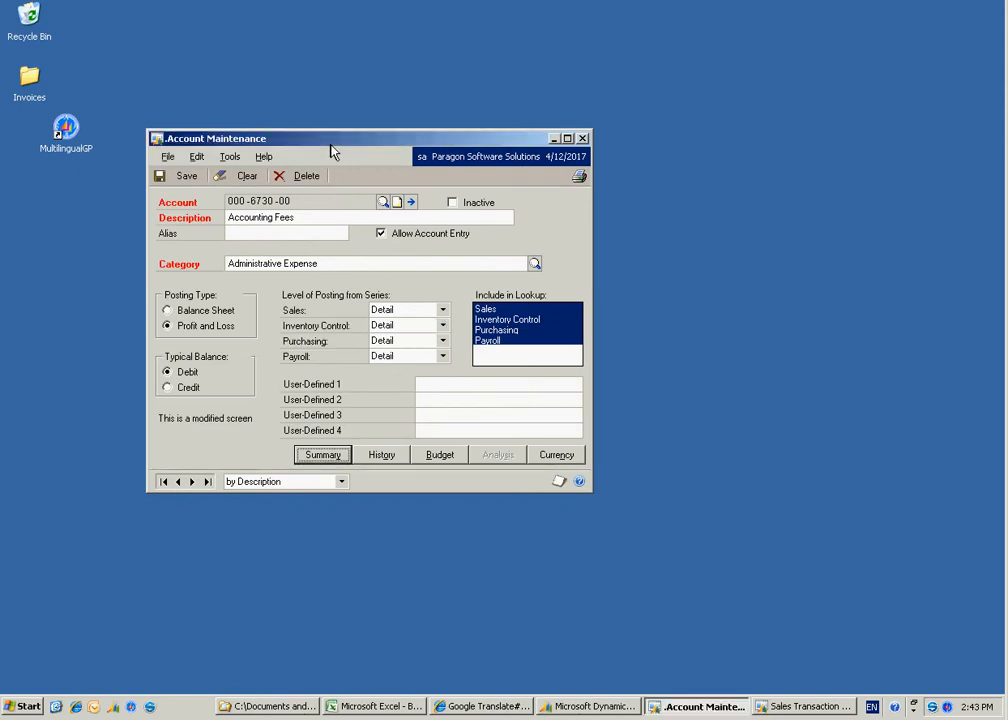
pyautogui.moveTo(388, 390)
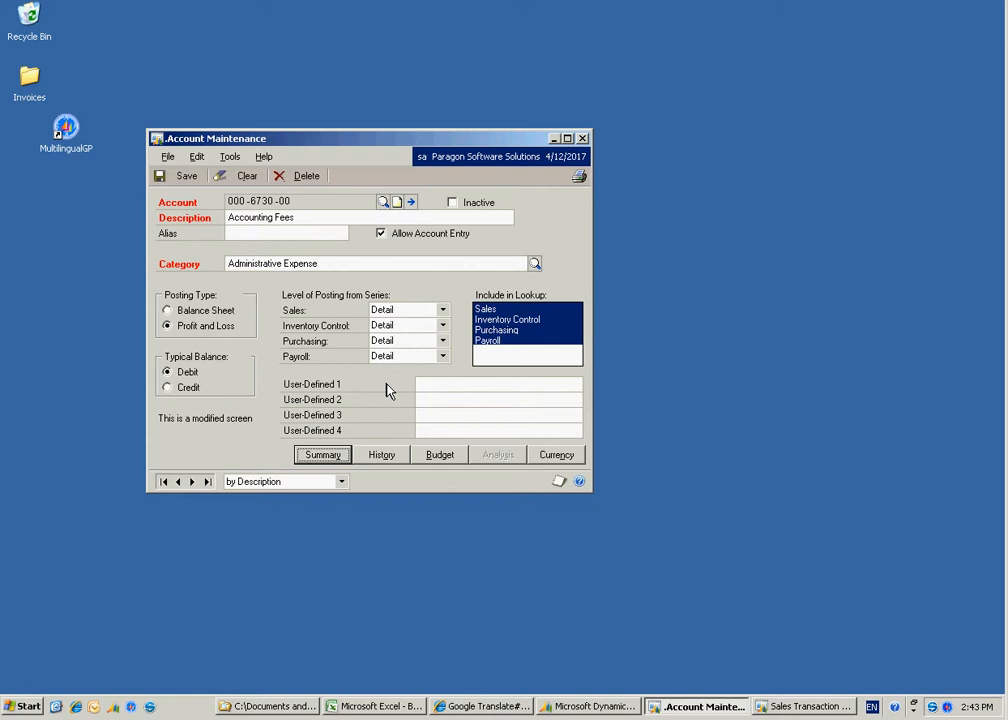
pyautogui.moveTo(412, 388)
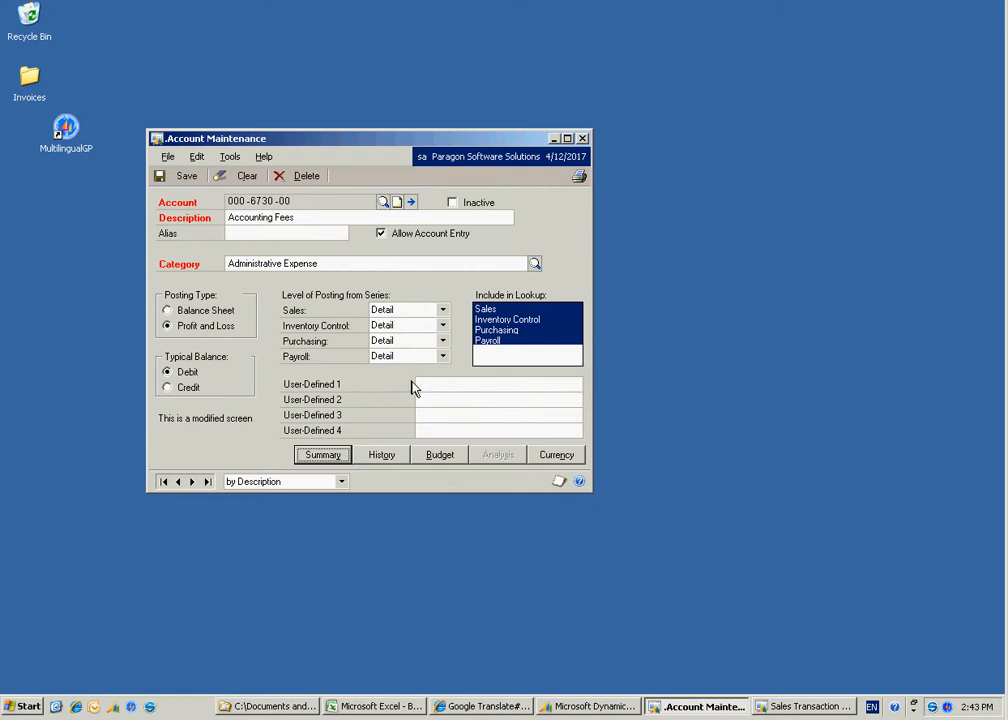
pyautogui.moveTo(728, 560)
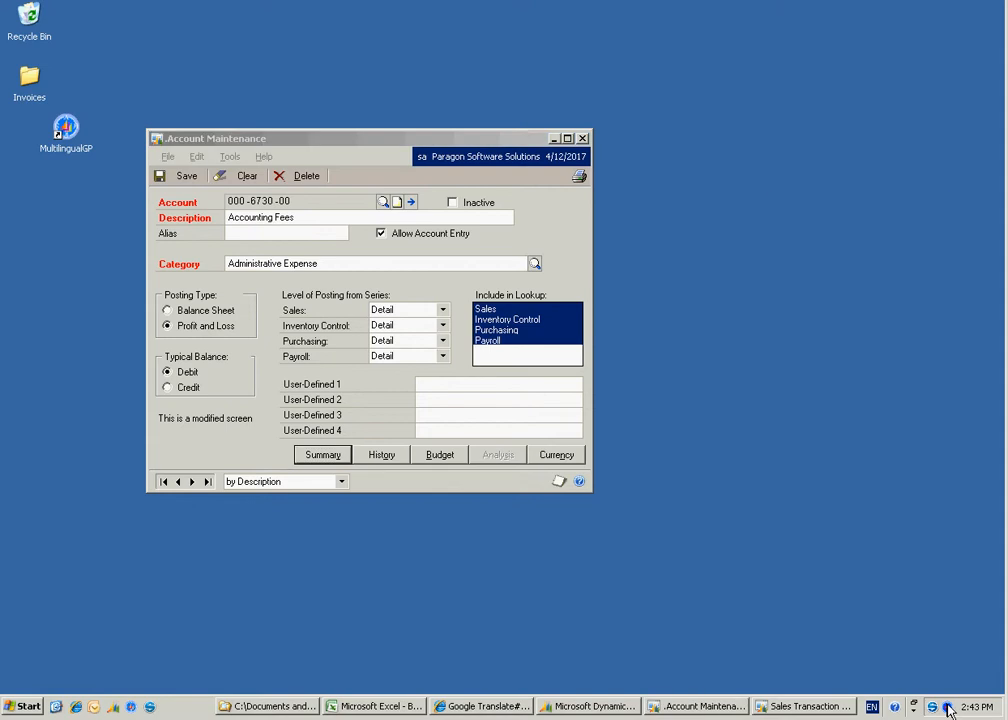
pyautogui.click(932, 706)
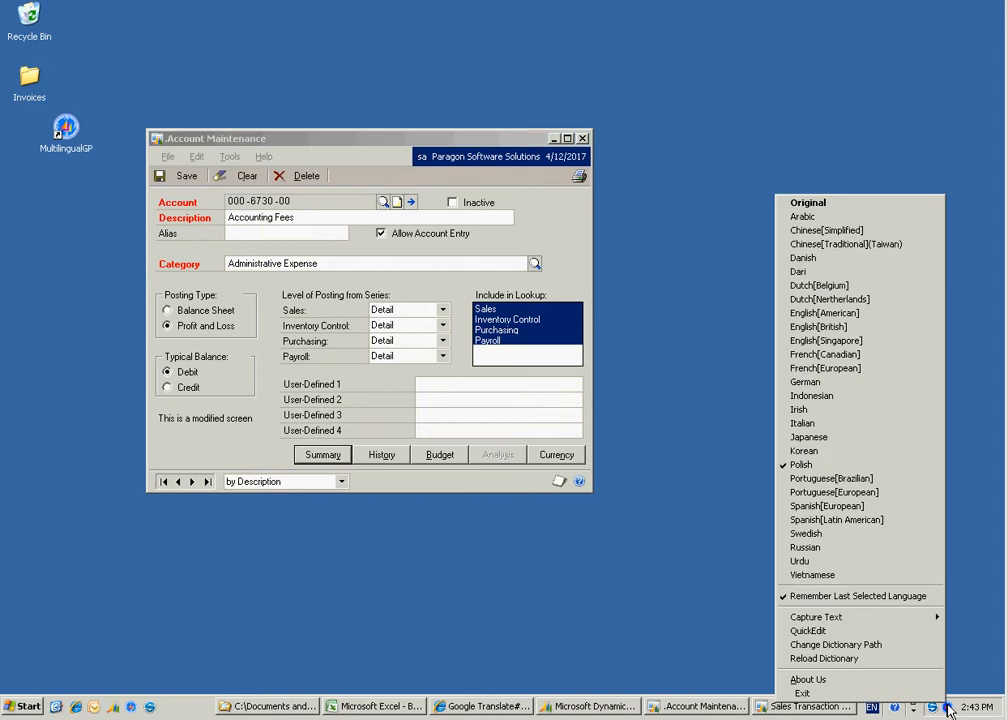
pyautogui.moveTo(816, 616)
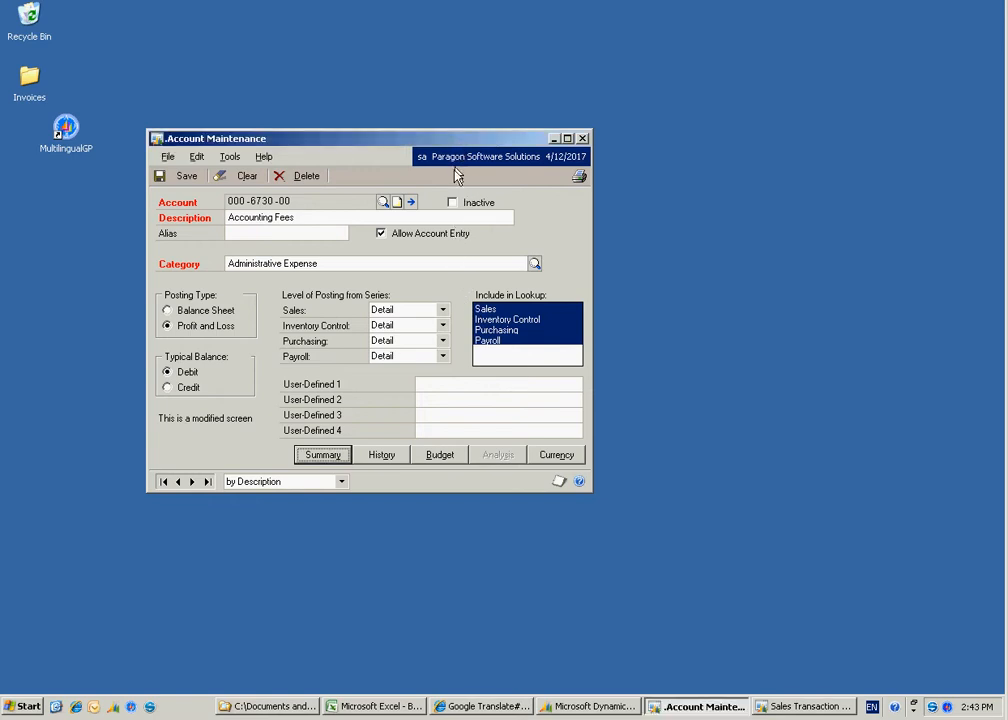
pyautogui.moveTo(450, 378)
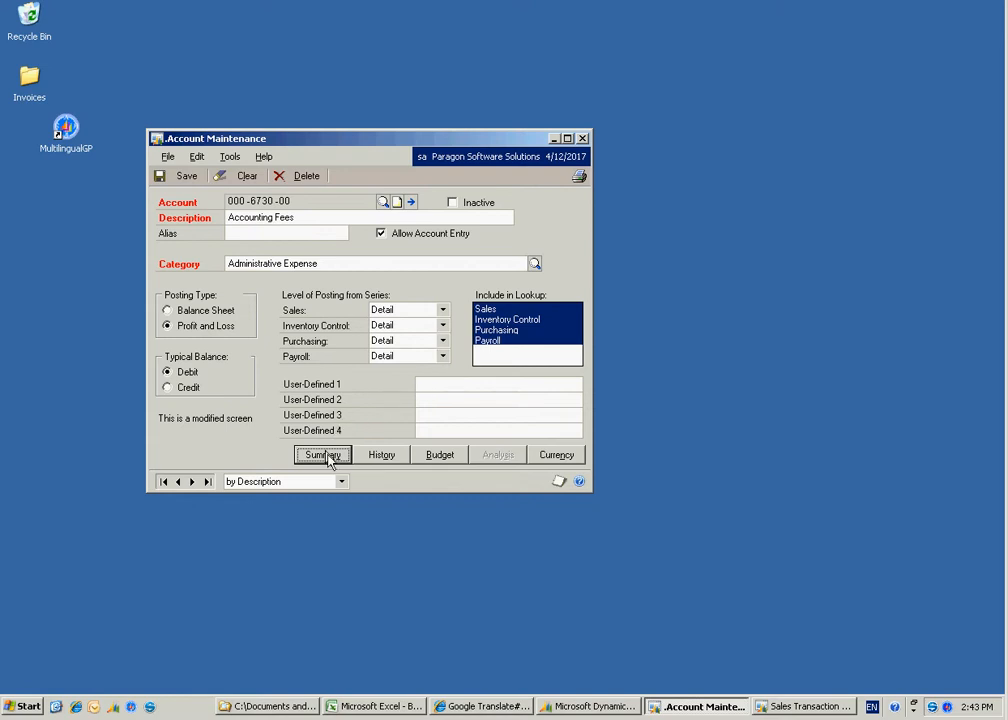
pyautogui.moveTo(330, 464)
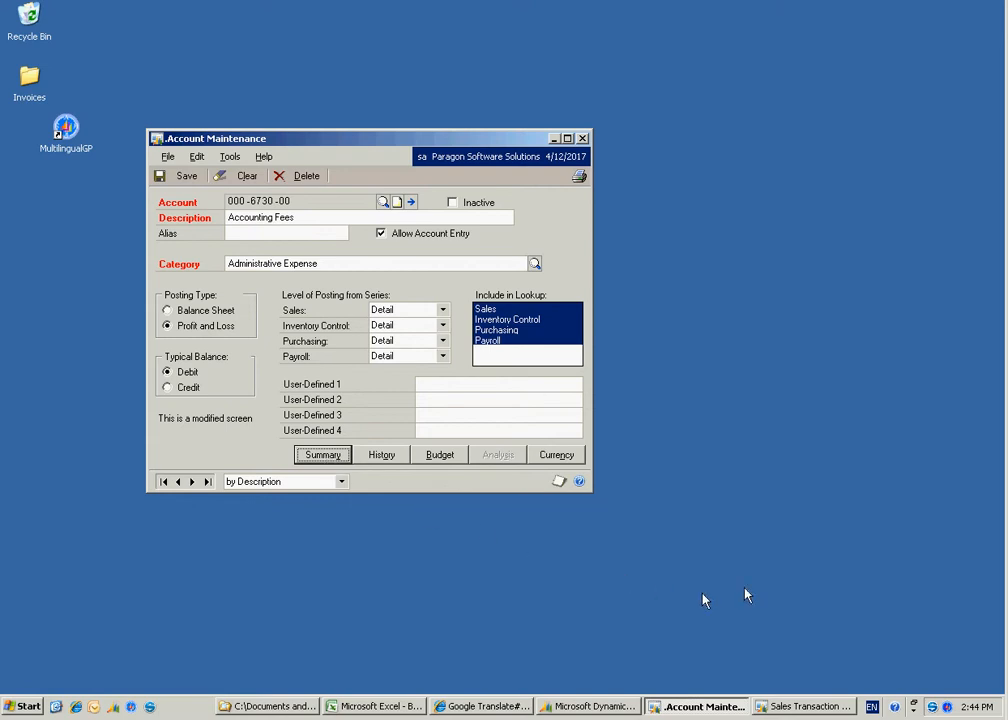
pyautogui.moveTo(948, 704)
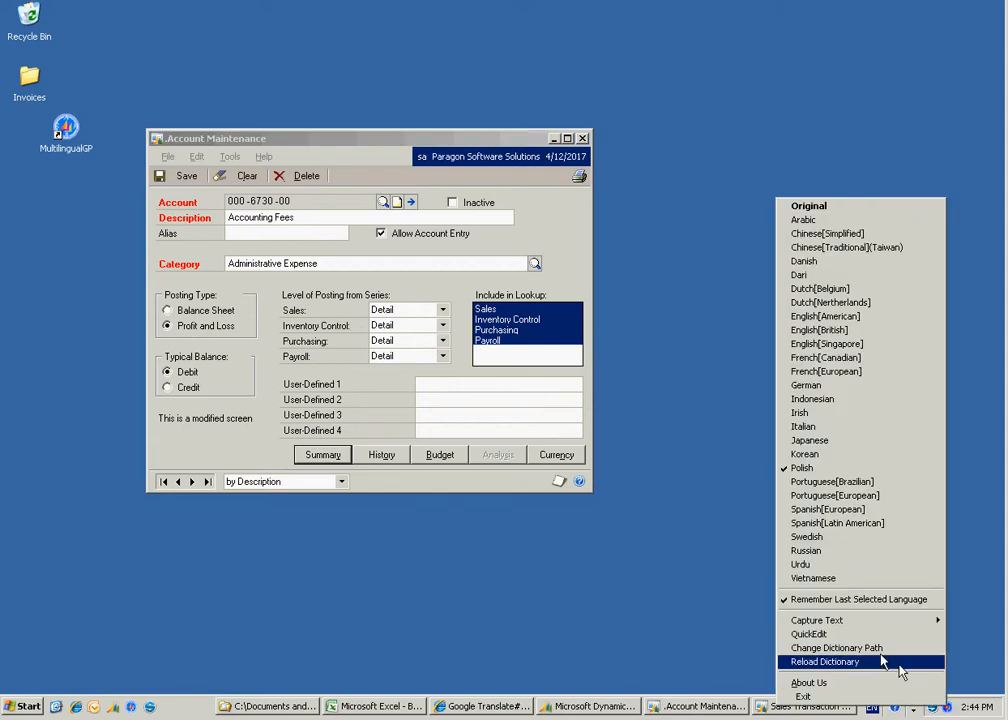
pyautogui.moveTo(816, 620)
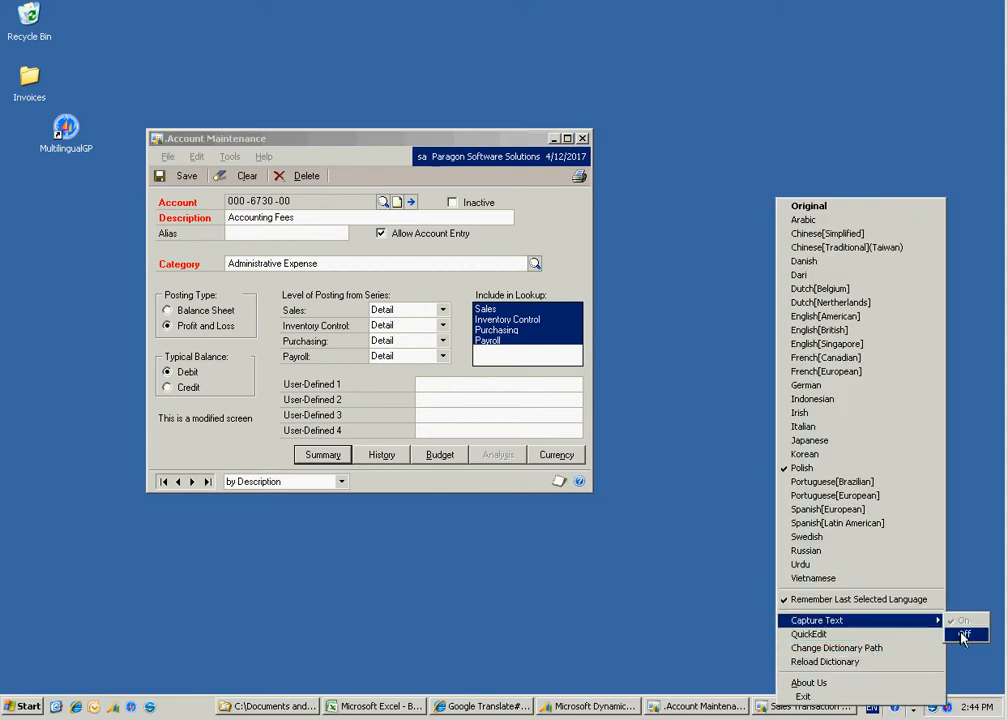
# - Capture the Account Maintenance window's text and start QuickEdit for Polish
pyautogui.click(964, 636)
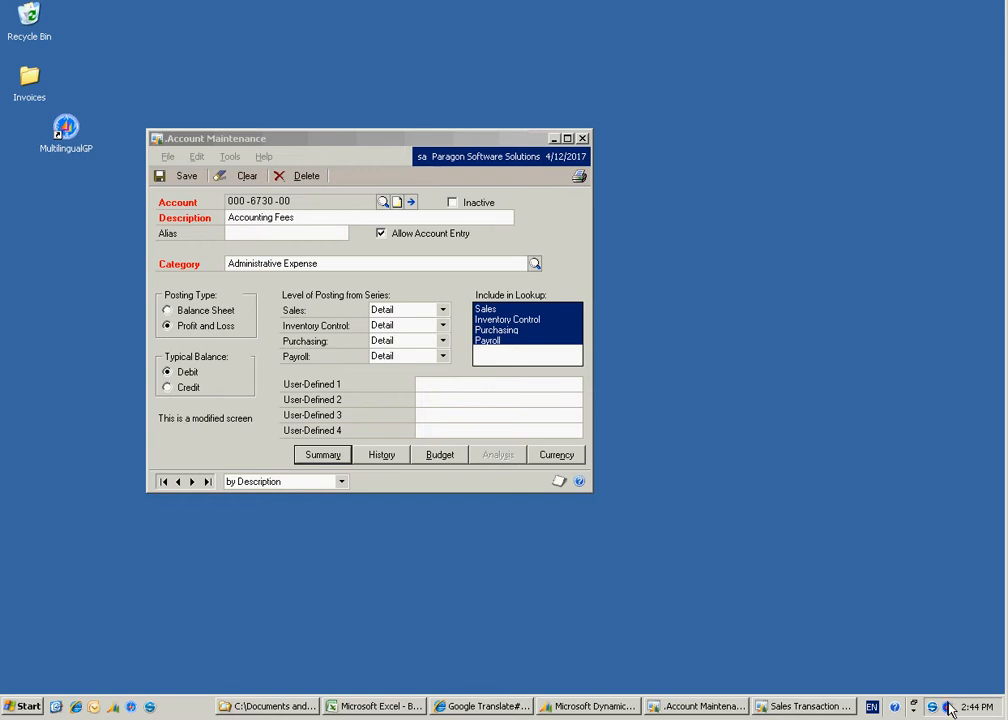
pyautogui.click(930, 706)
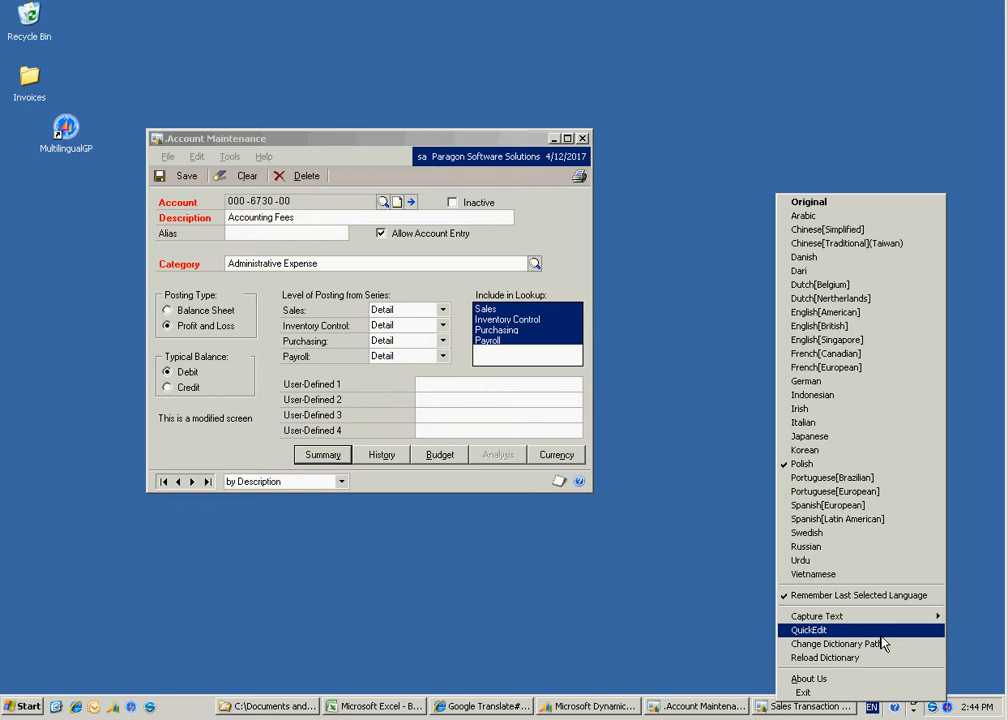
pyautogui.click(810, 630)
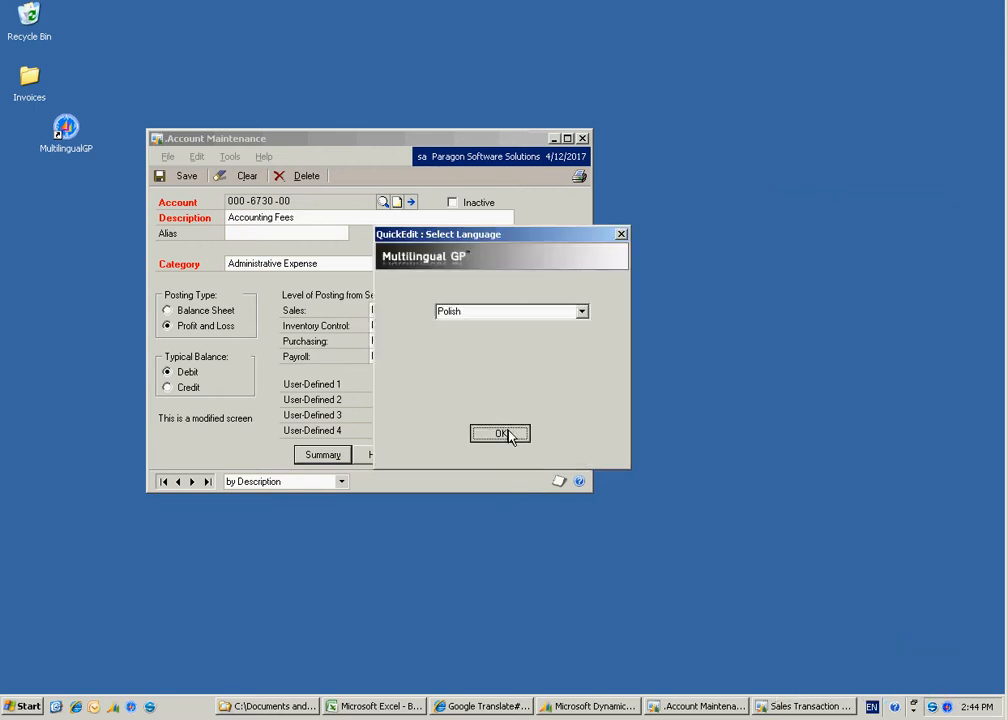
pyautogui.click(500, 432)
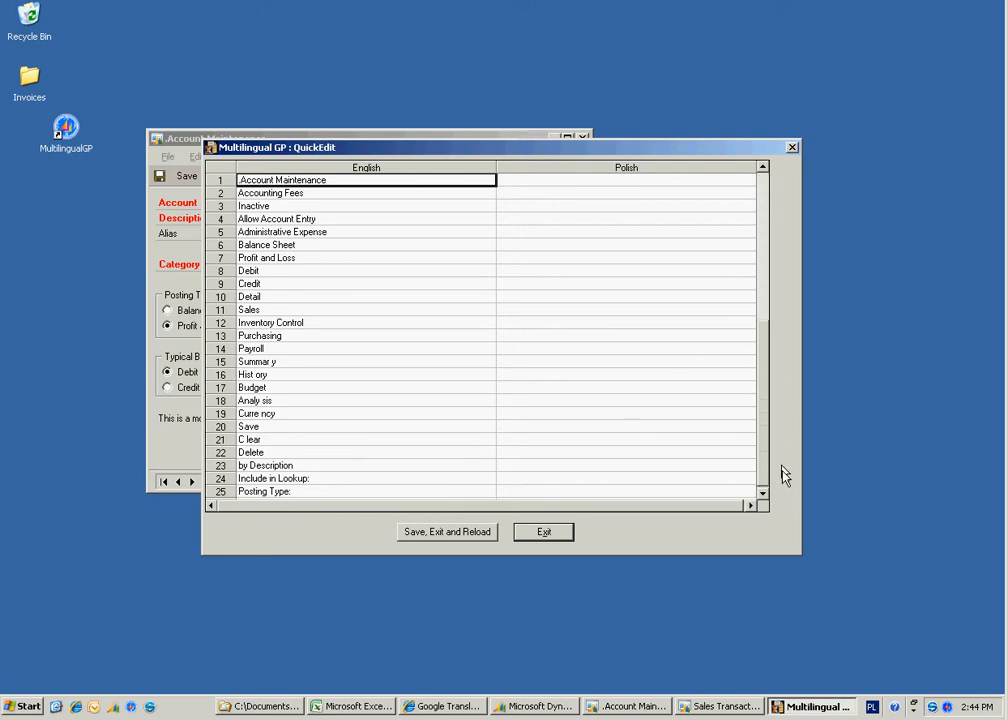
# - Copy the English terms column and switch to the spreadsheet to paste them
pyautogui.scroll(-3)
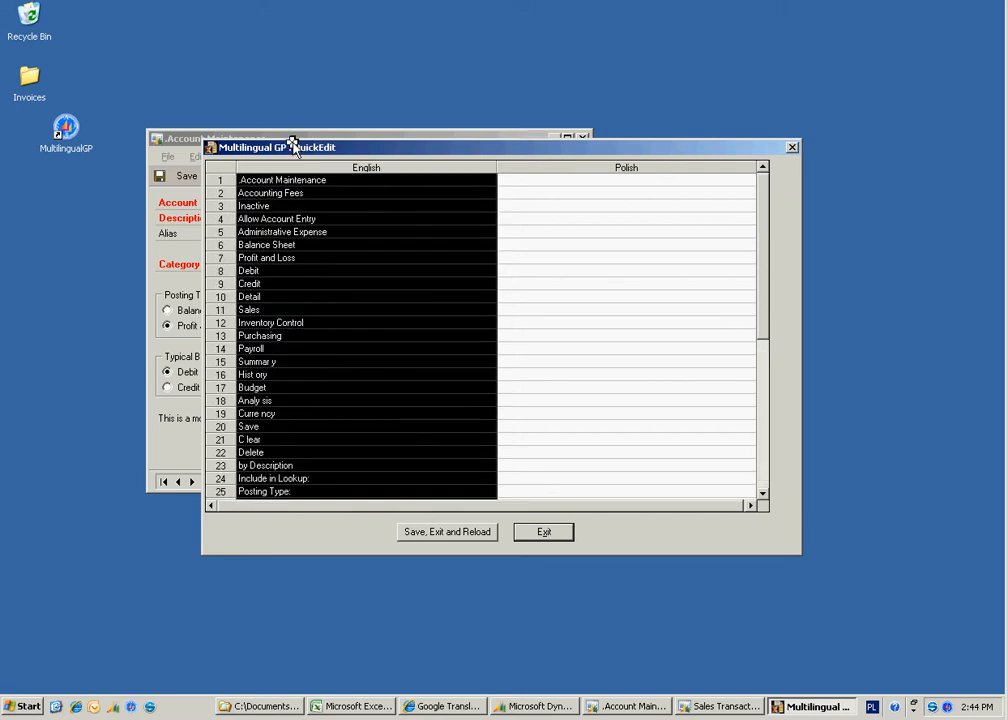
pyautogui.moveTo(290, 192)
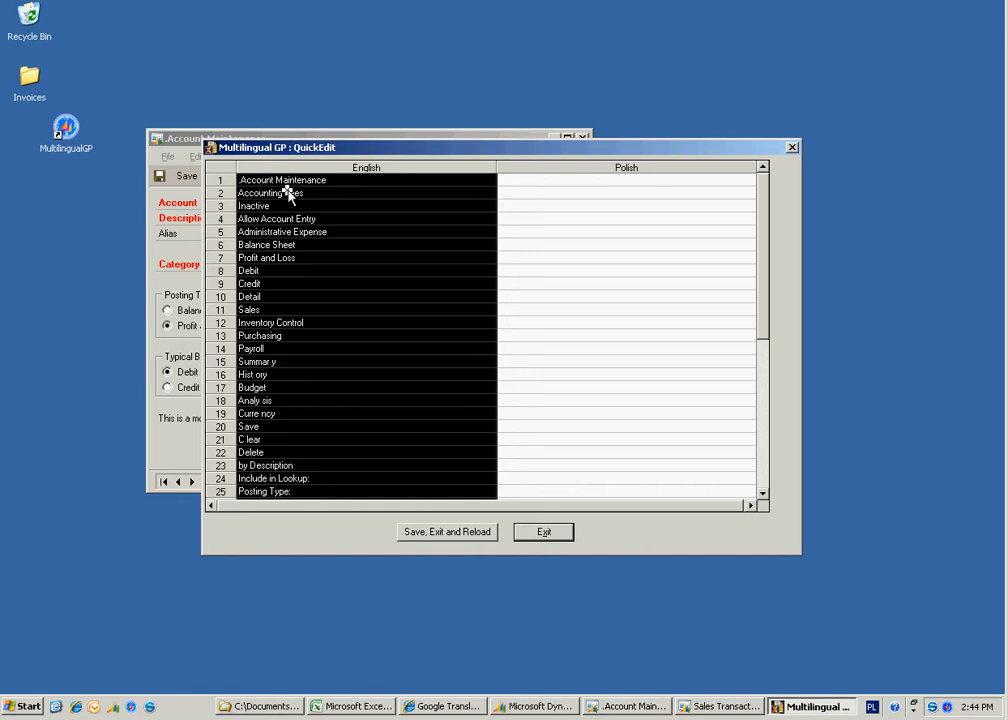
pyautogui.click(350, 706)
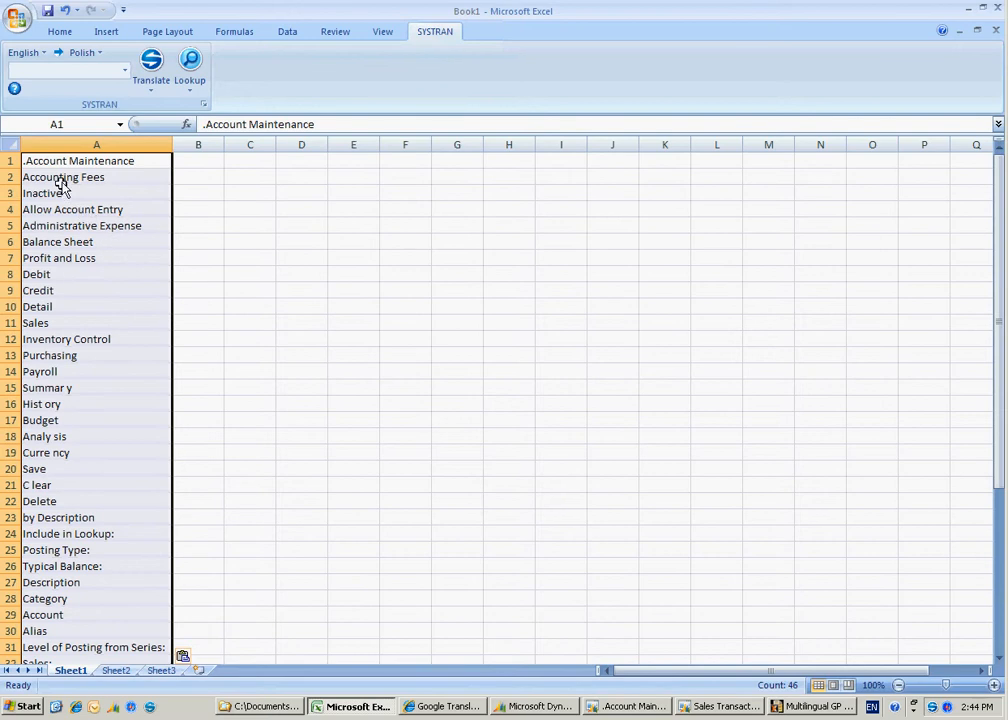
# - Tidy the pasted English terms in column A, repairing split words like History and Currency
pyautogui.click(96, 160)
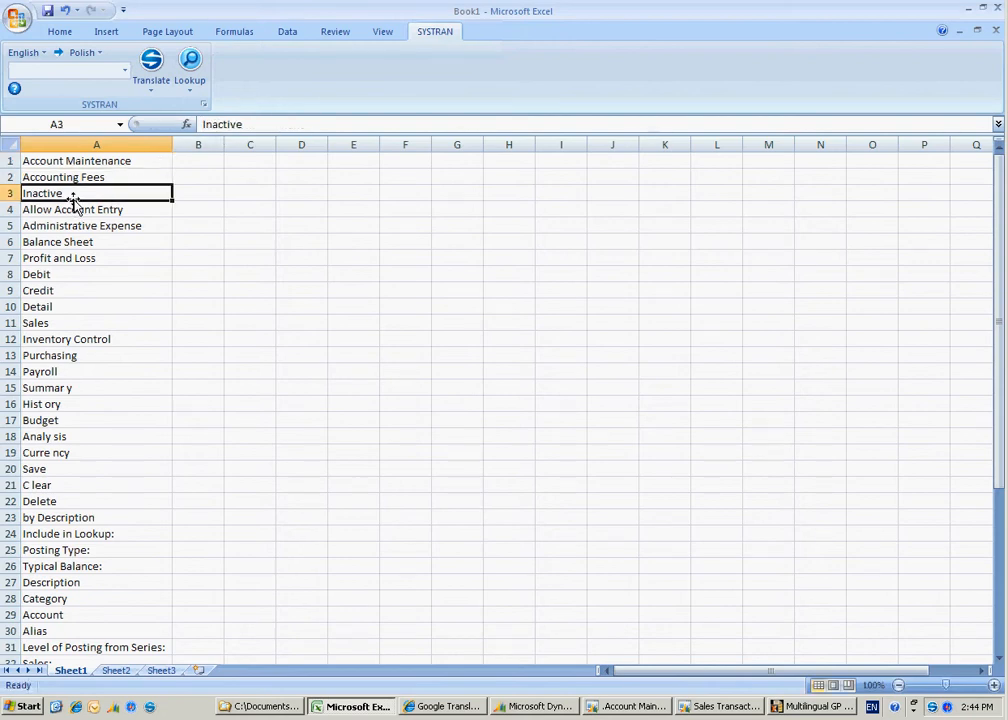
pyautogui.moveTo(76, 404)
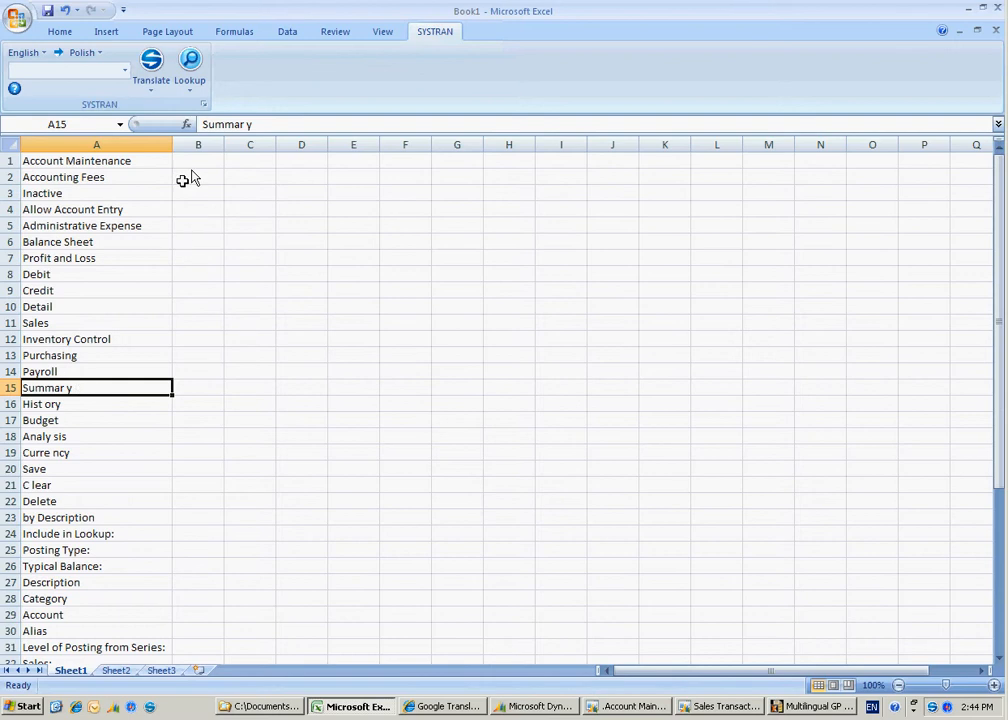
pyautogui.moveTo(248, 124)
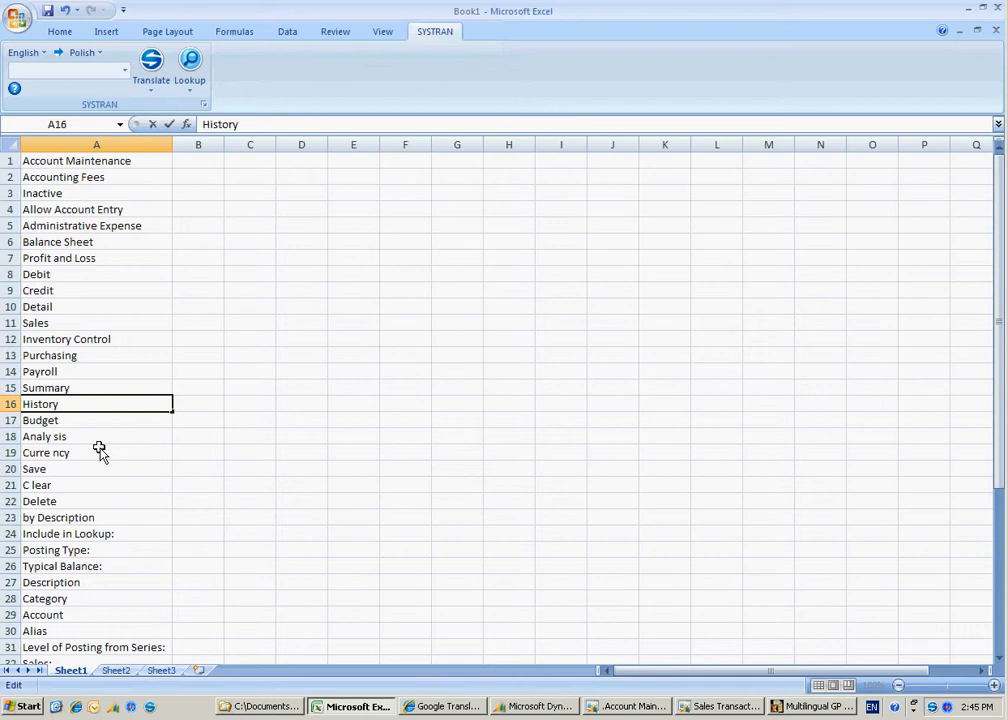
pyautogui.click(96, 436)
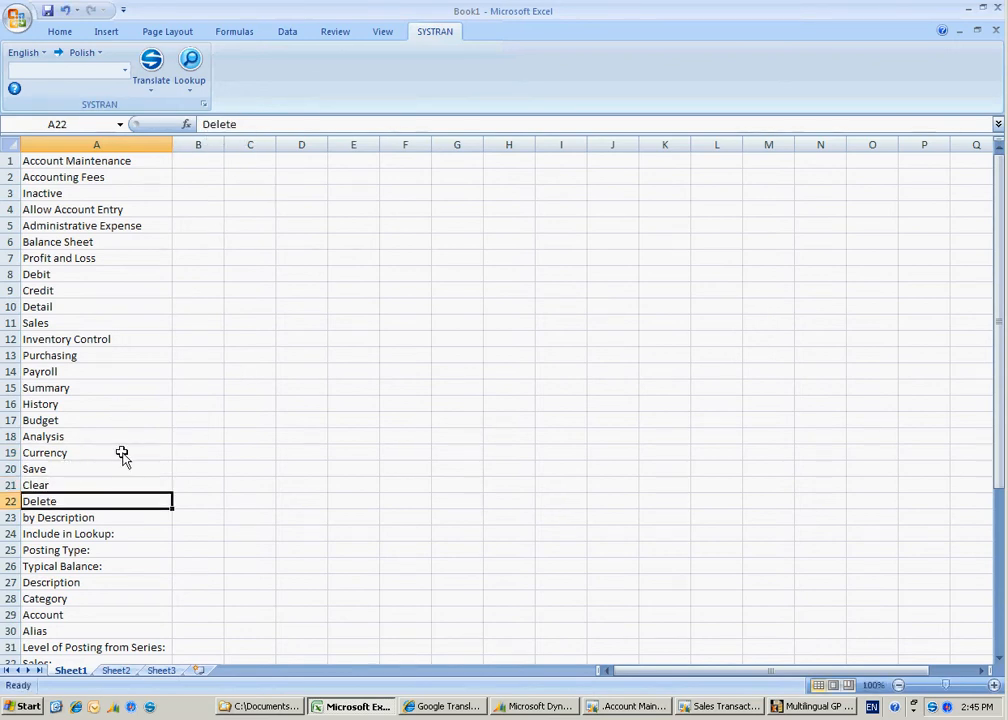
pyautogui.scroll(-3)
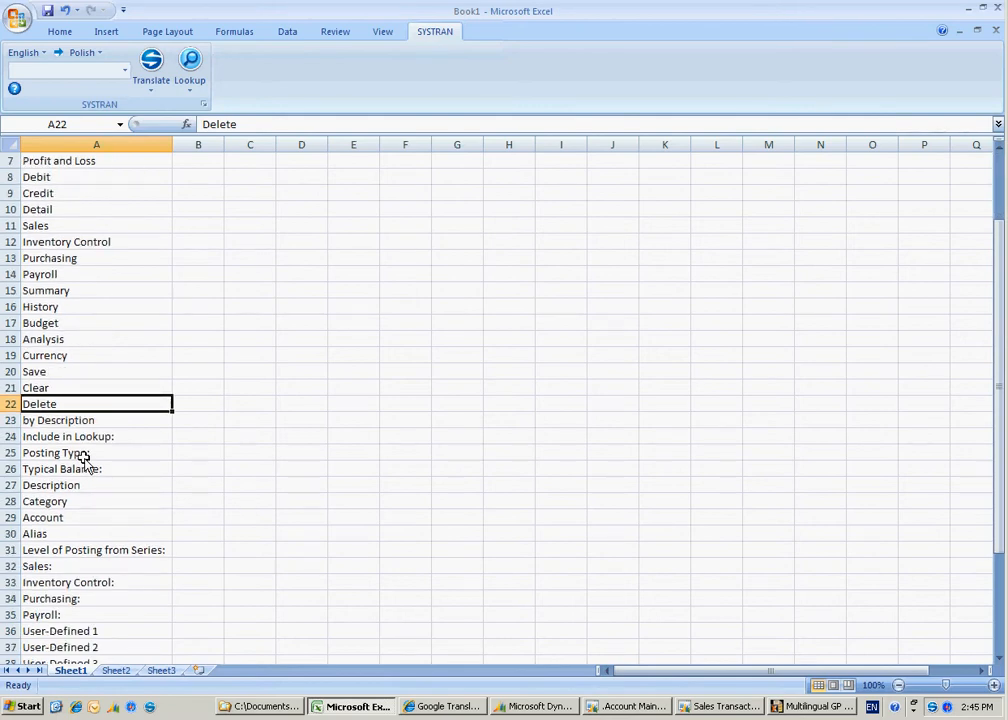
pyautogui.scroll(-3)
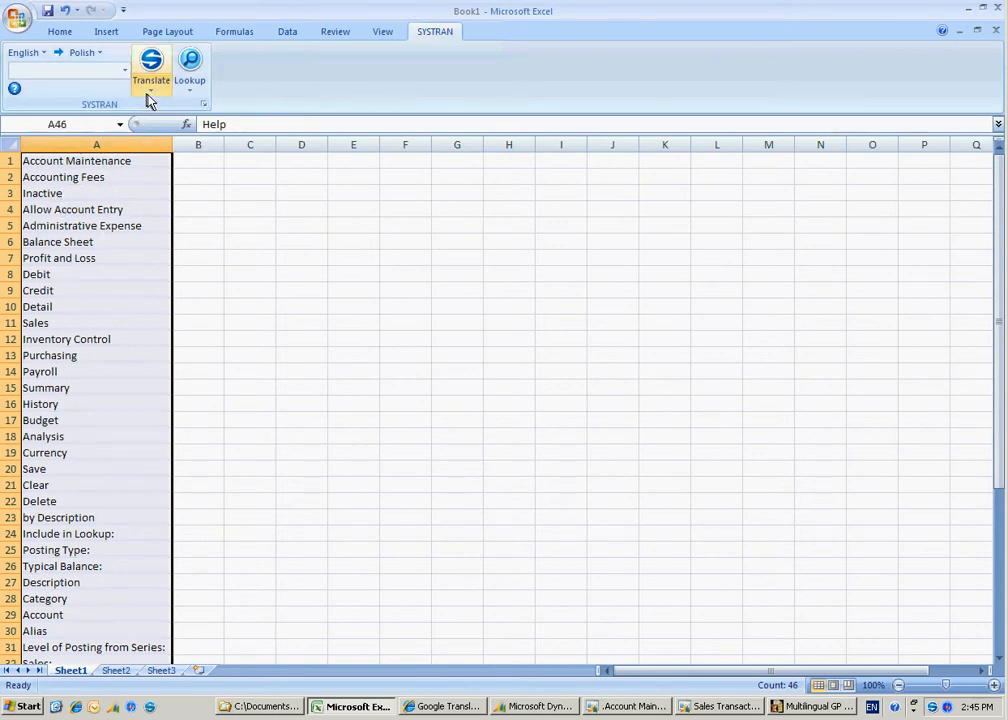
# - Translate column A to Polish in place with SYSTRAN's Translate selection and replace
pyautogui.click(150, 88)
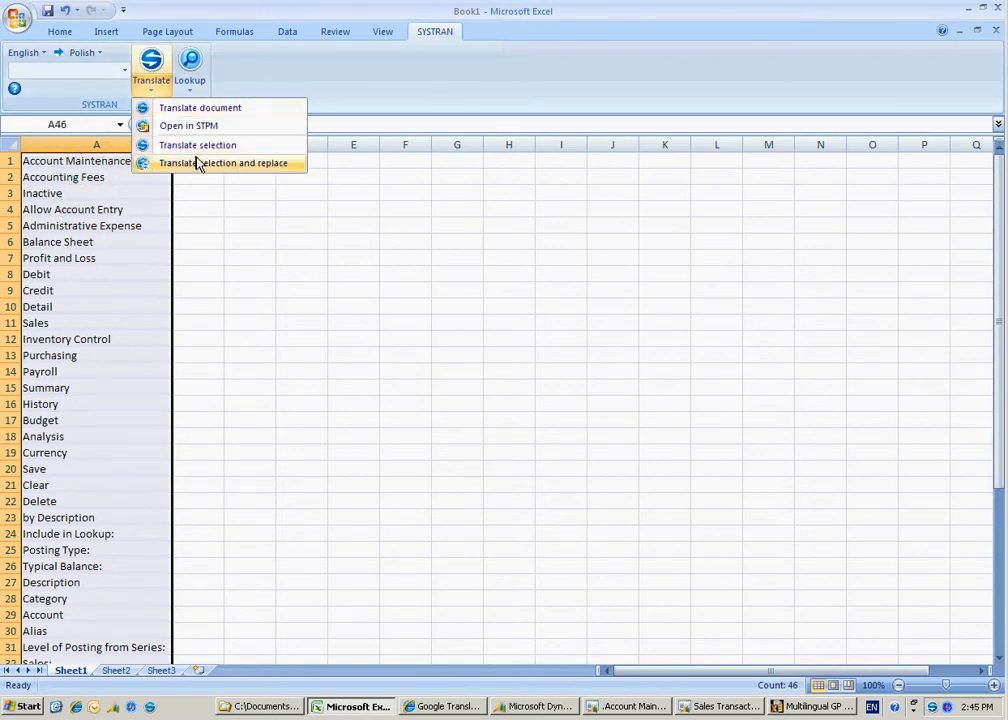
pyautogui.click(224, 164)
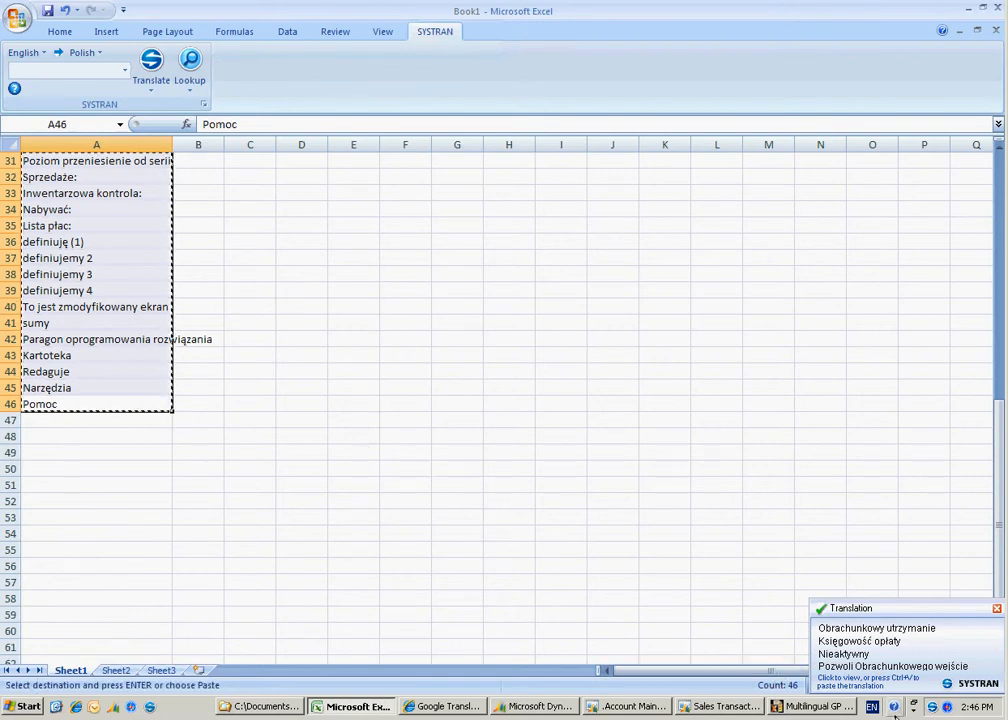
# - Paste the Polish translations into QuickEdit, save them and reload the dictionaries
pyautogui.click(814, 706)
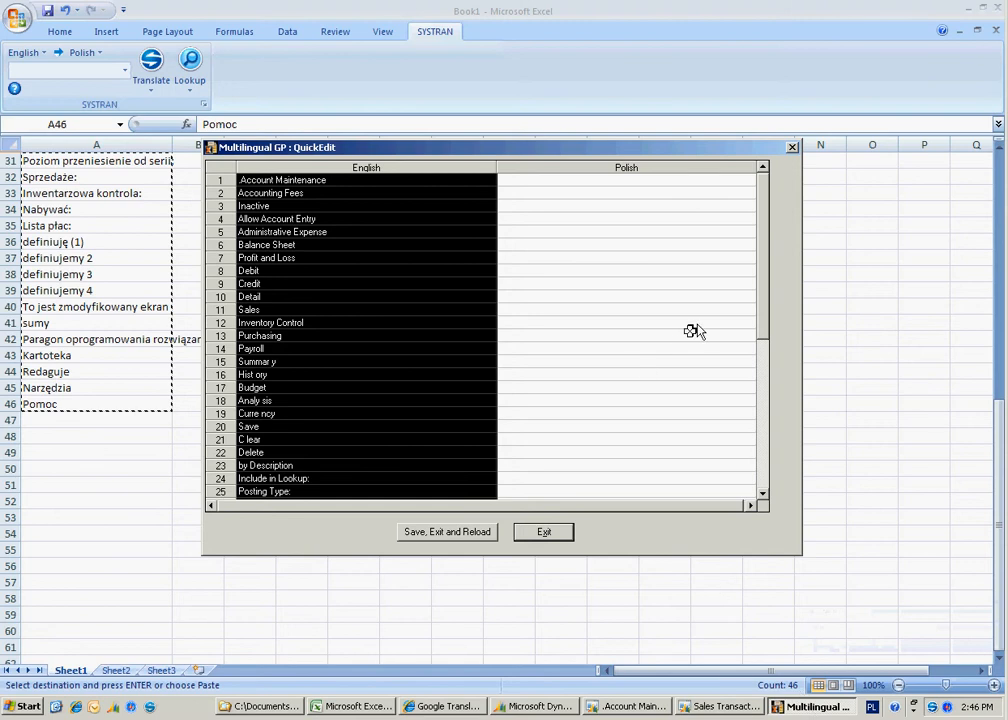
pyautogui.click(624, 192)
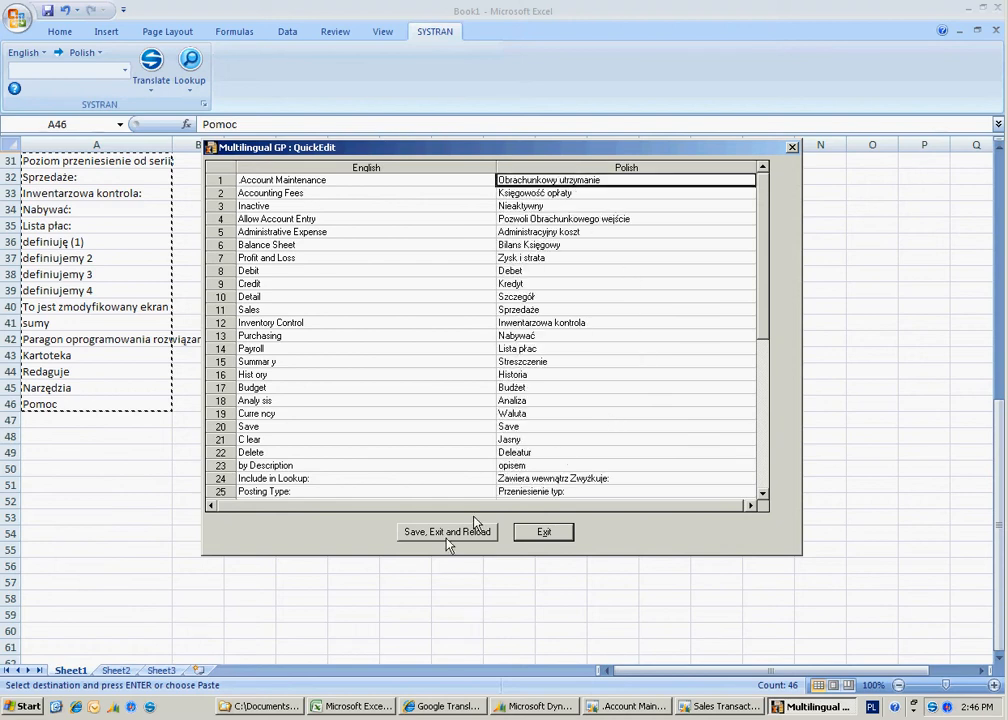
pyautogui.moveTo(444, 538)
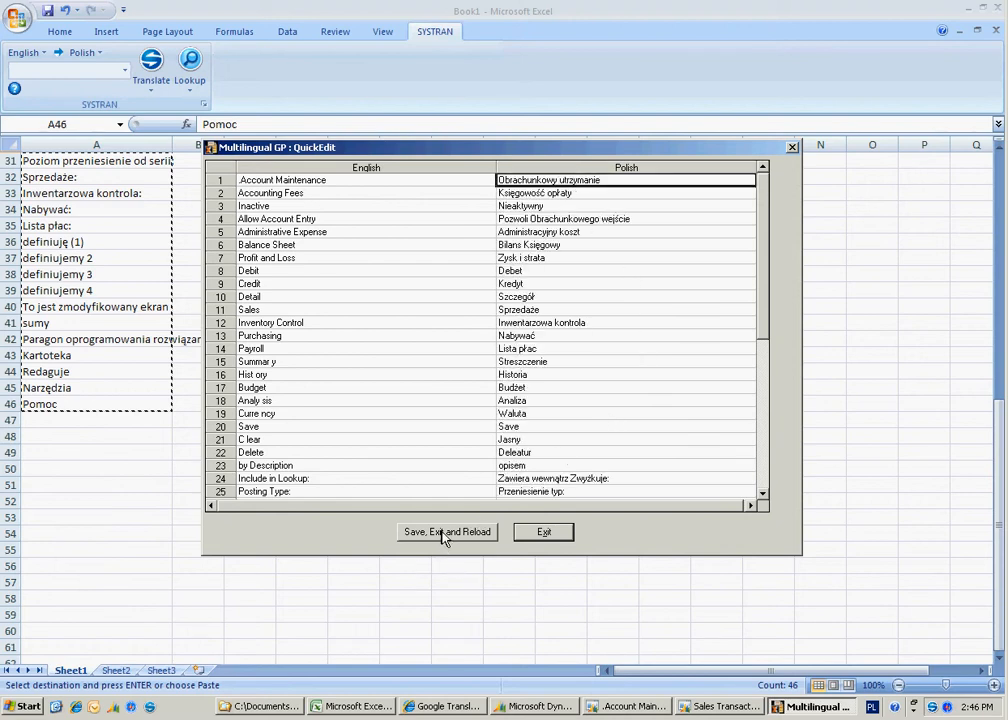
pyautogui.click(446, 532)
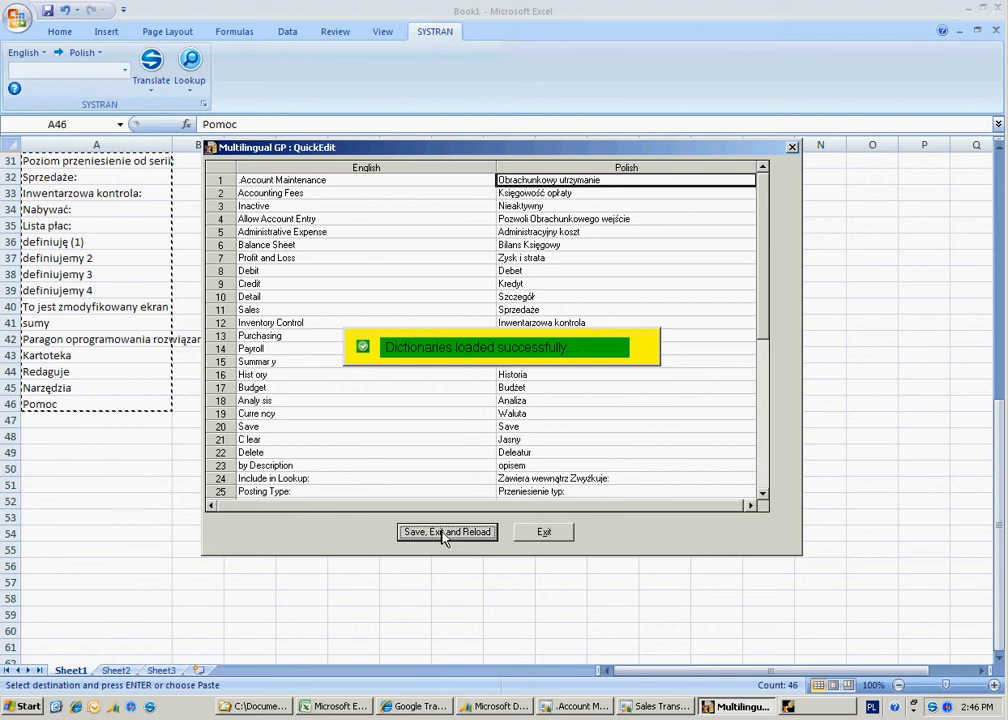
pyautogui.click(446, 532)
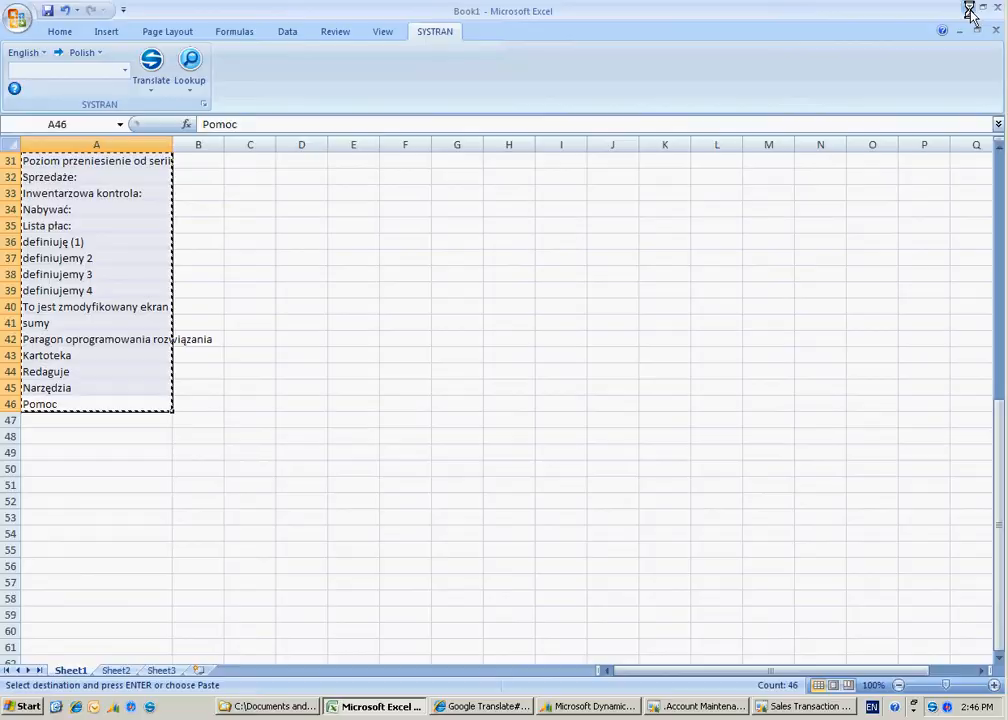
# - Minimize Excel to show Account Maintenance now displayed in Polish
pyautogui.click(696, 706)
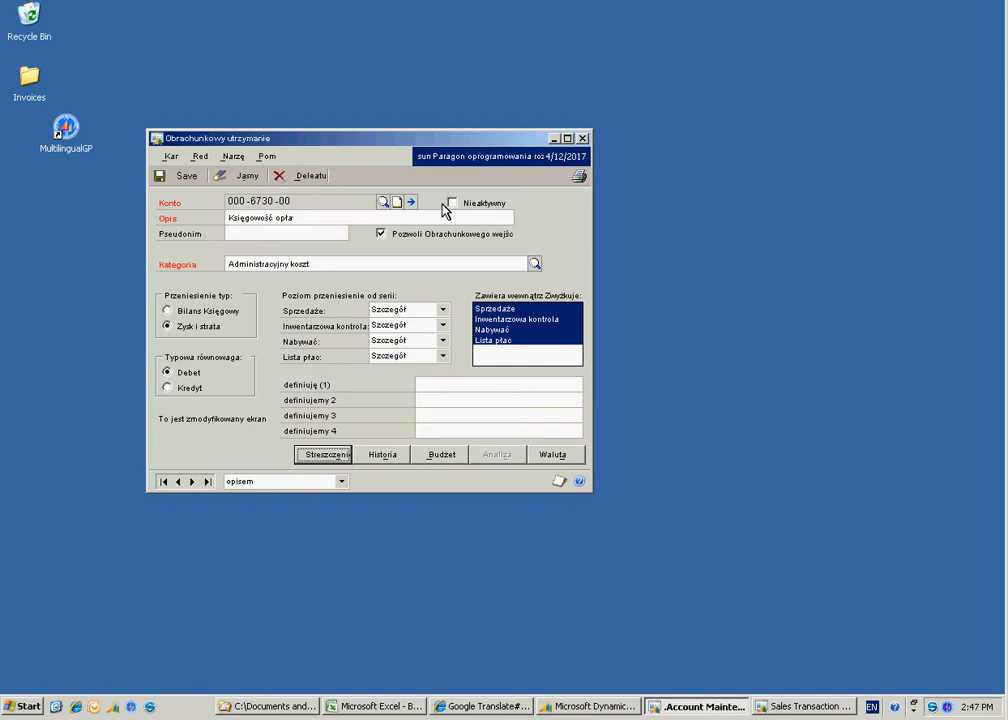
pyautogui.moveTo(452, 218)
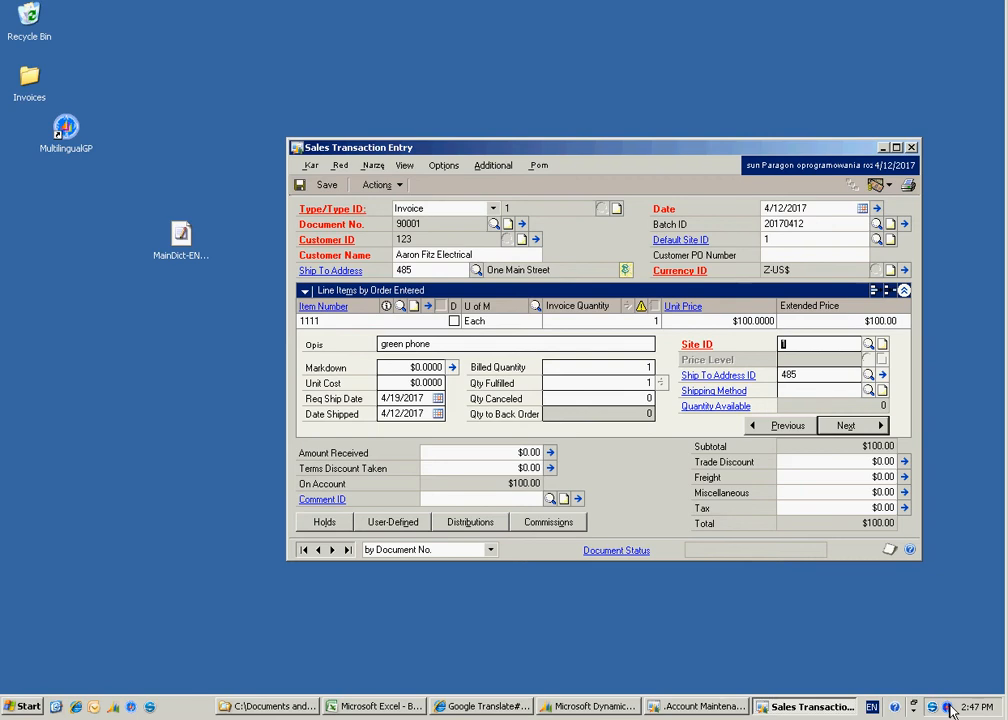
# - Switch the Multilingual GP interface language to Chinese (Simplified)
pyautogui.click(872, 184)
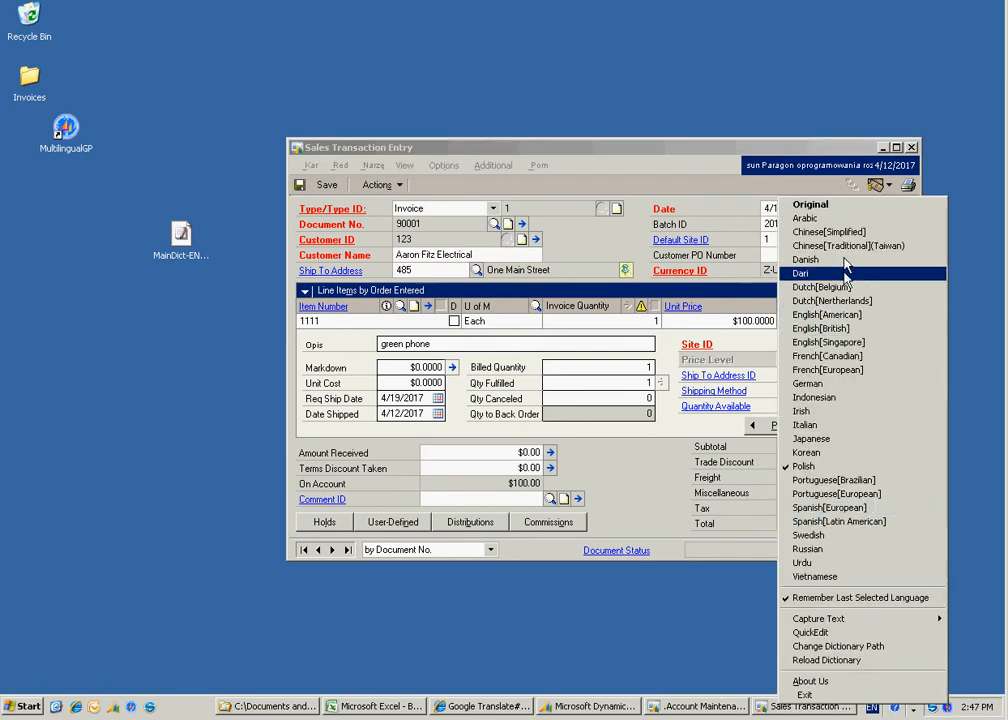
pyautogui.click(800, 272)
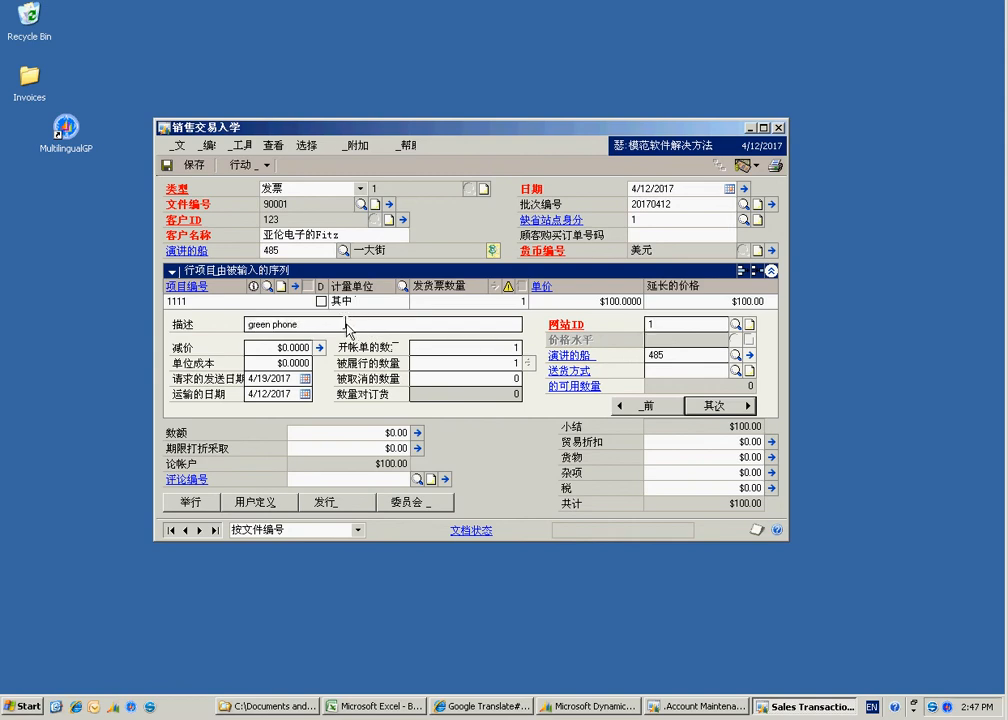
pyautogui.moveTo(338, 408)
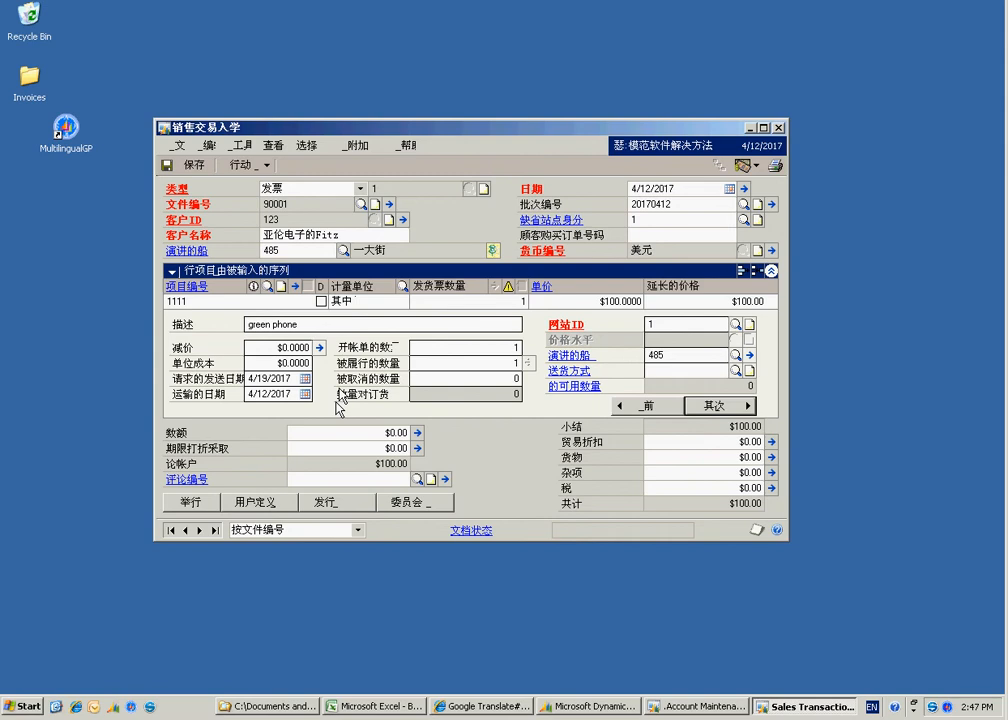
pyautogui.moveTo(288, 662)
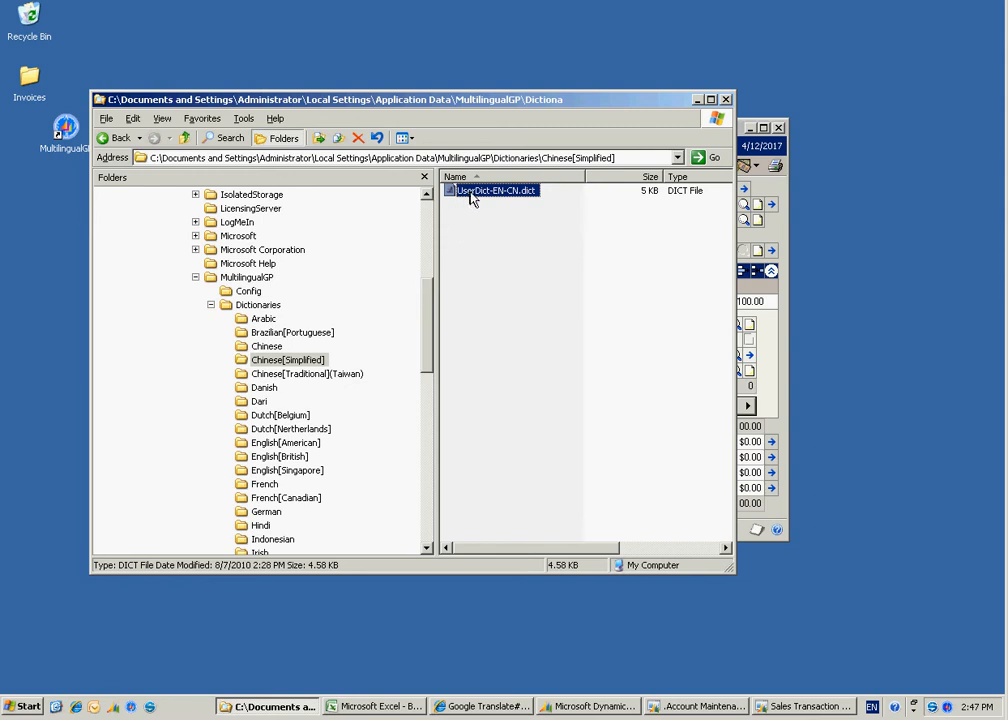
pyautogui.moveTo(496, 190)
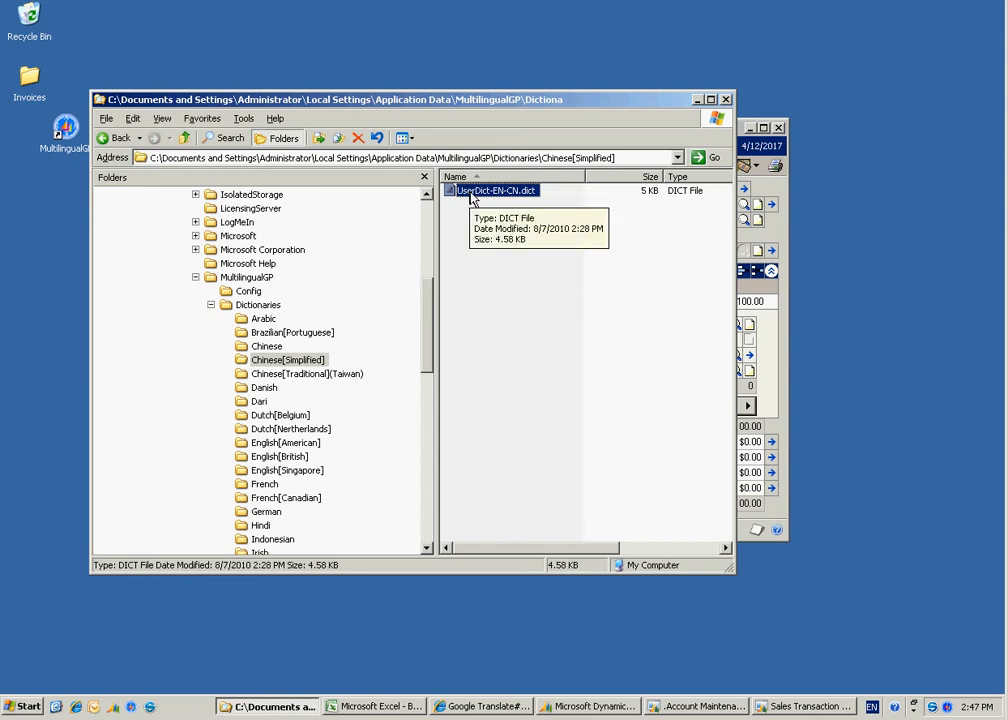
# - Open UserDict-EN-CN.dict in Notepad from the Chinese[Simplified] dictionaries folder
pyautogui.rightClick(494, 190)
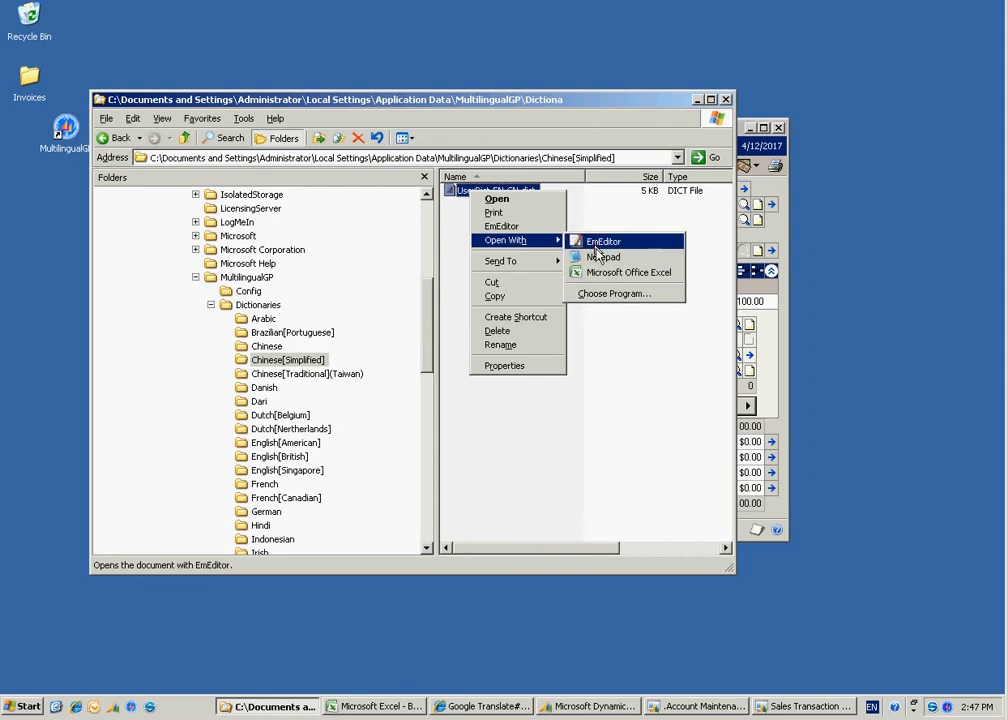
pyautogui.moveTo(604, 256)
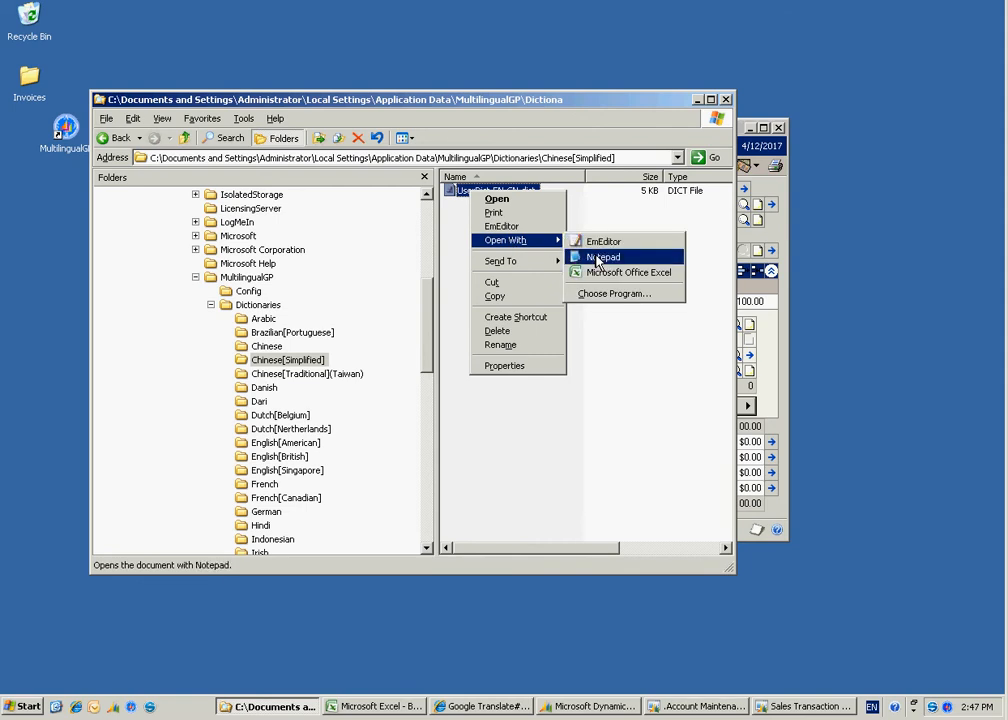
pyautogui.click(606, 256)
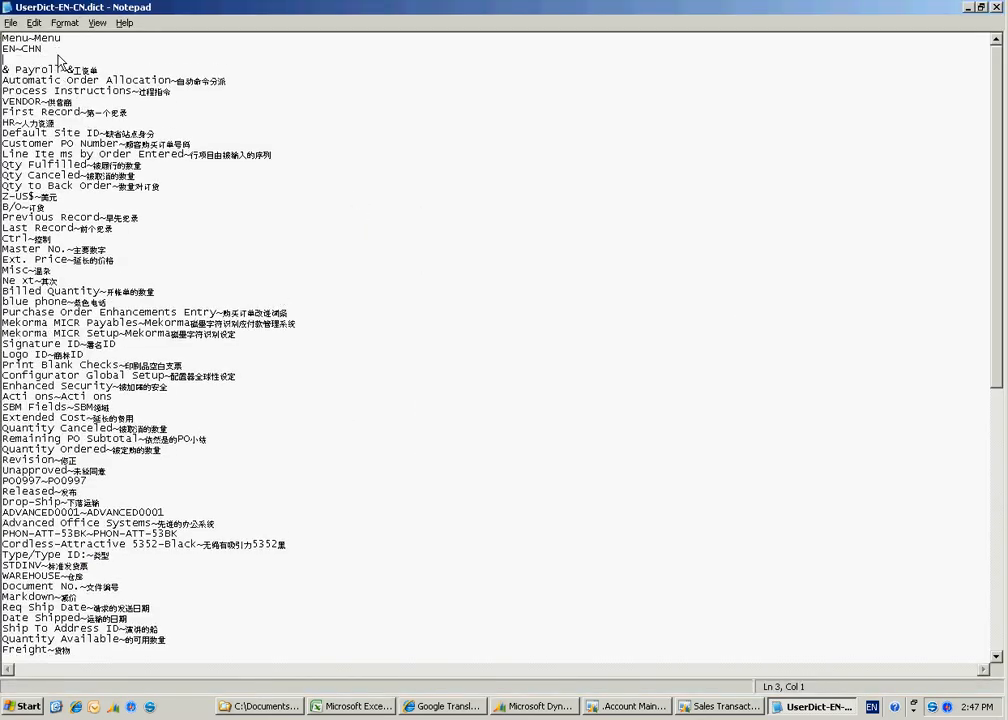
# - Add a new 'green phone=' entry at the top of the user dictionary
pyautogui.write('g')
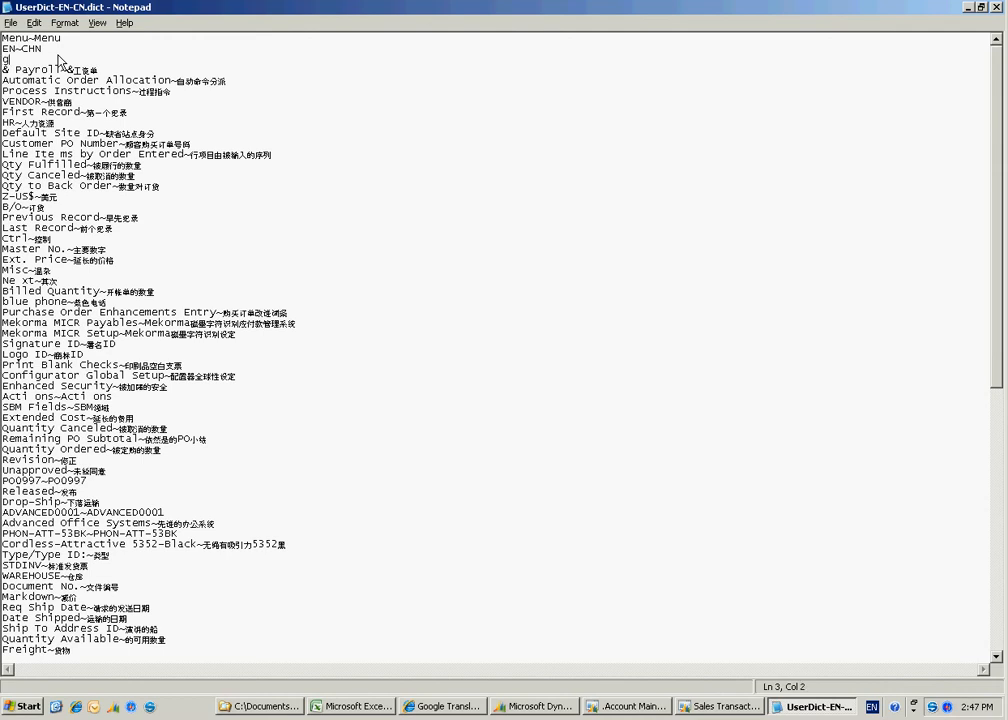
pyautogui.write('reen')
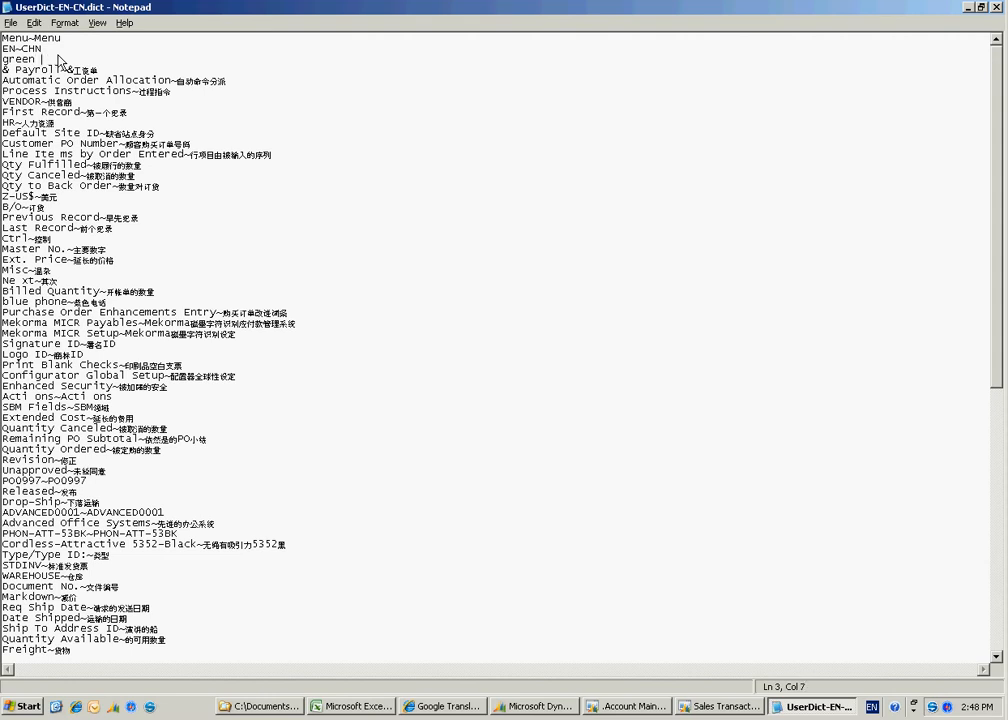
pyautogui.write('phone')
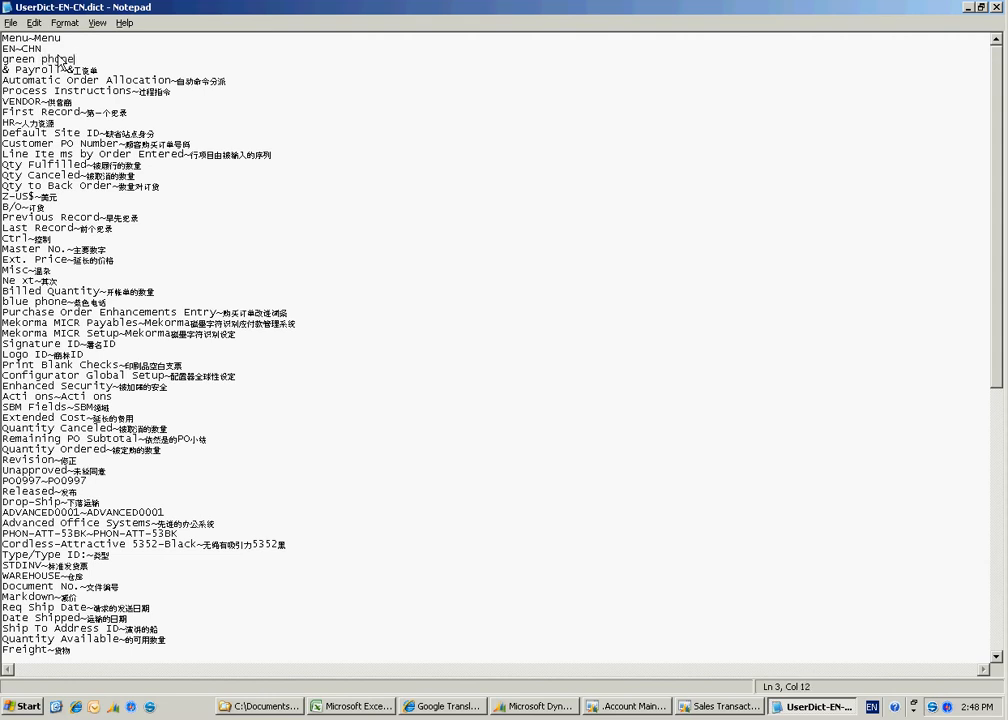
pyautogui.write('l')
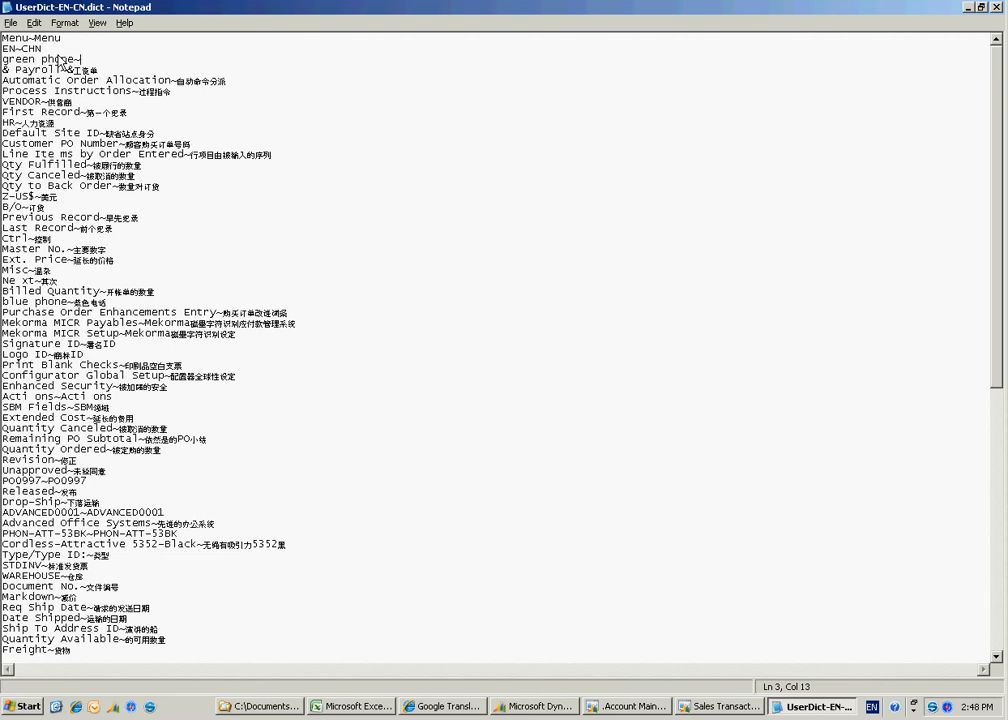
pyautogui.moveTo(92, 262)
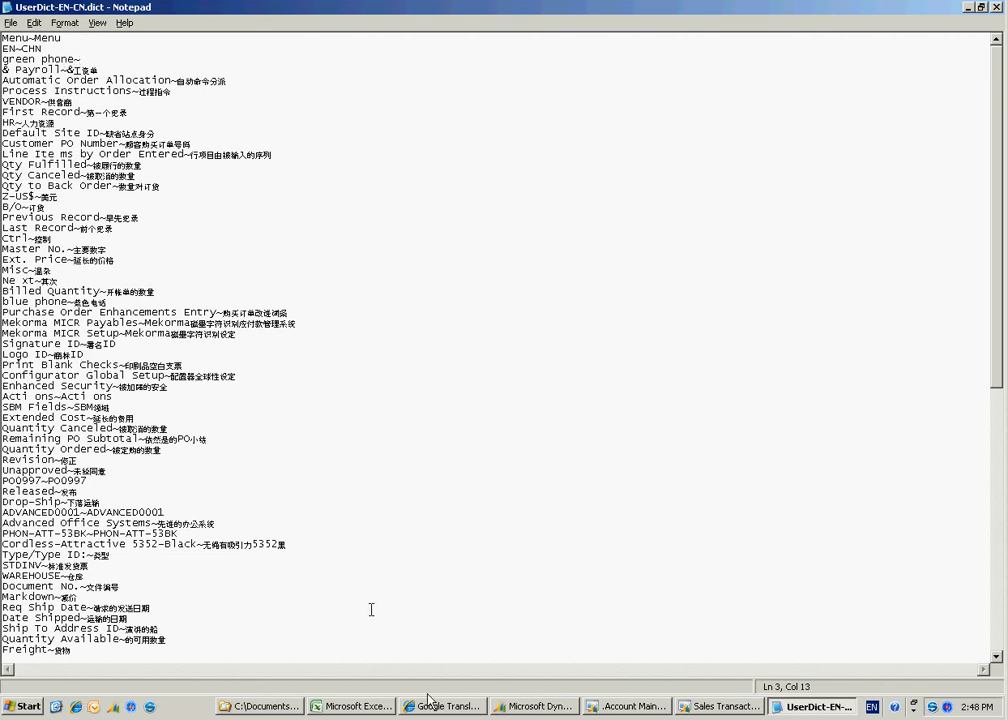
pyautogui.moveTo(444, 706)
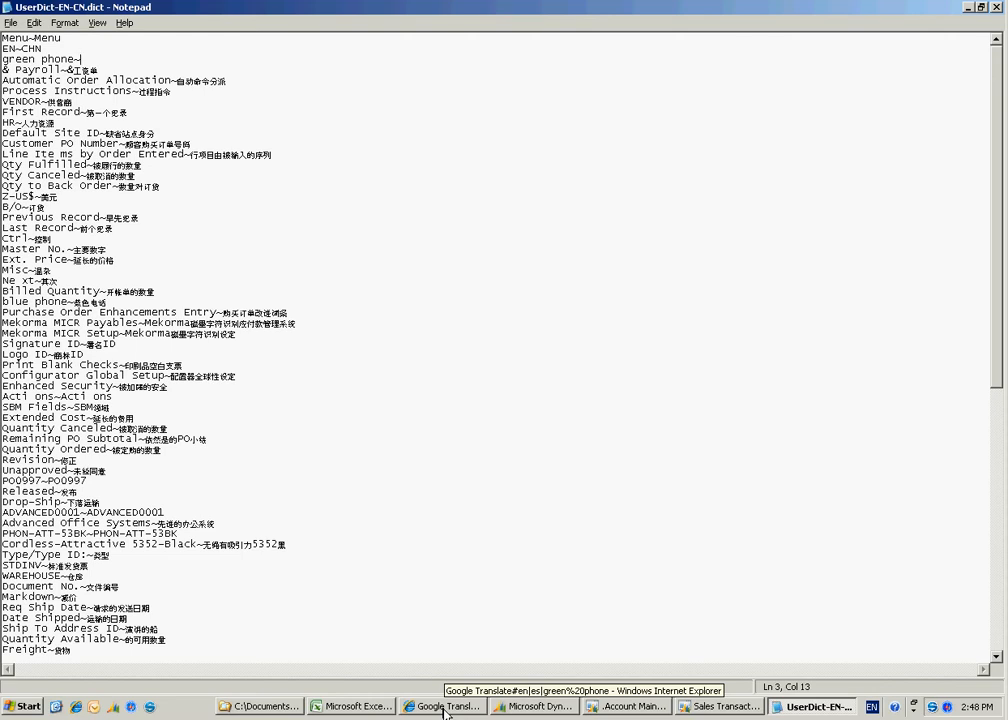
# - Copy the Chinese translation 绿色手机 of green phone from Google Translate in Internet Explorer
pyautogui.click(442, 706)
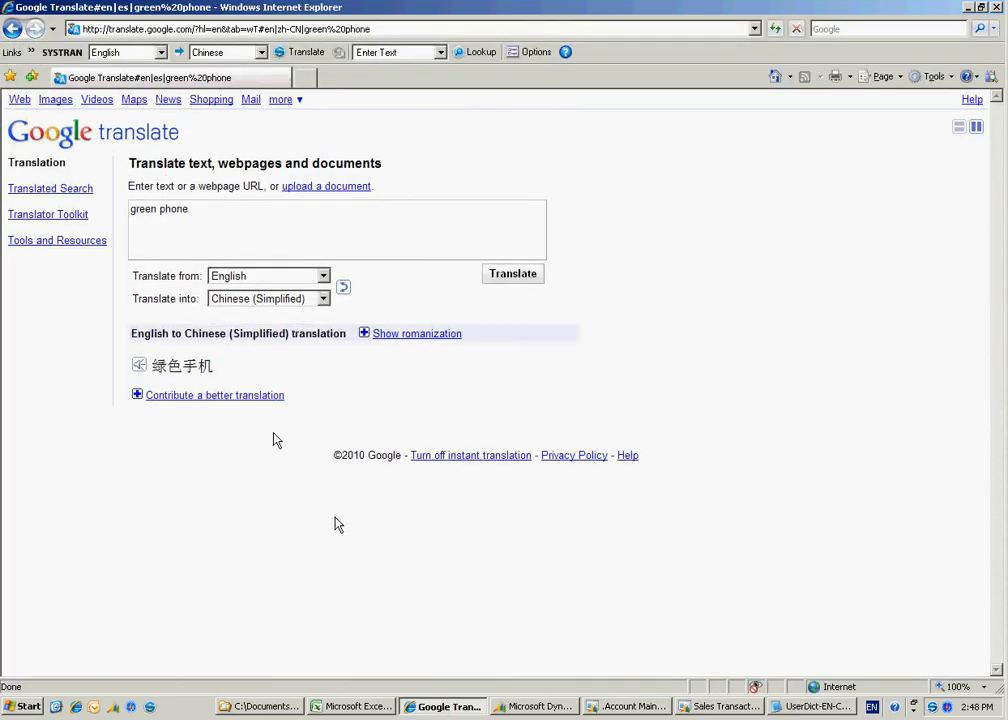
pyautogui.moveTo(214, 368)
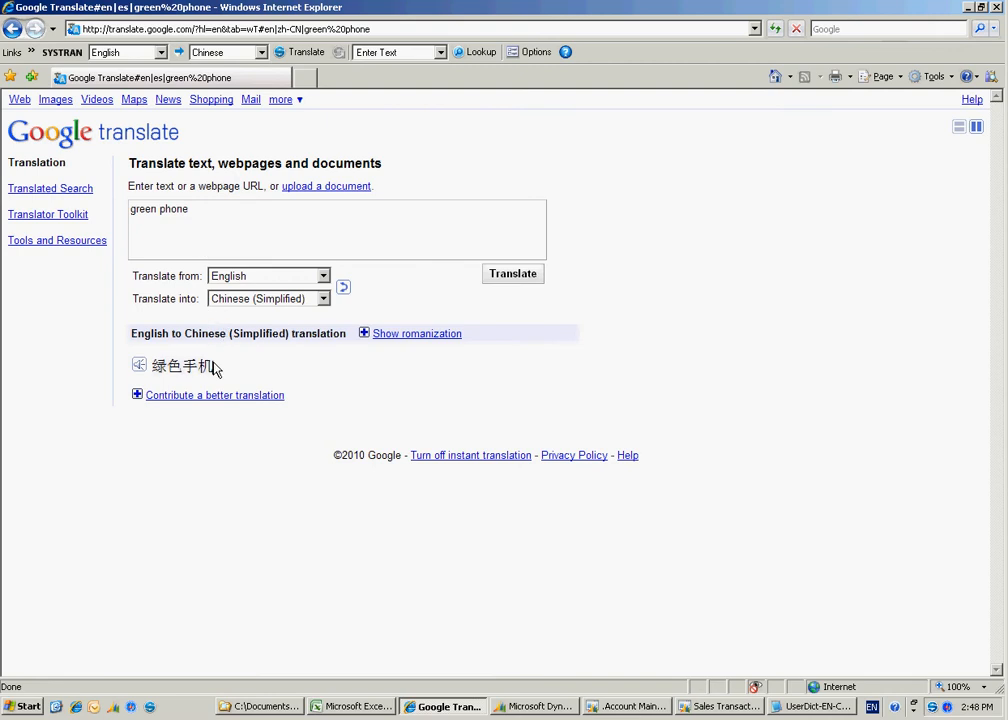
pyautogui.moveTo(180, 366)
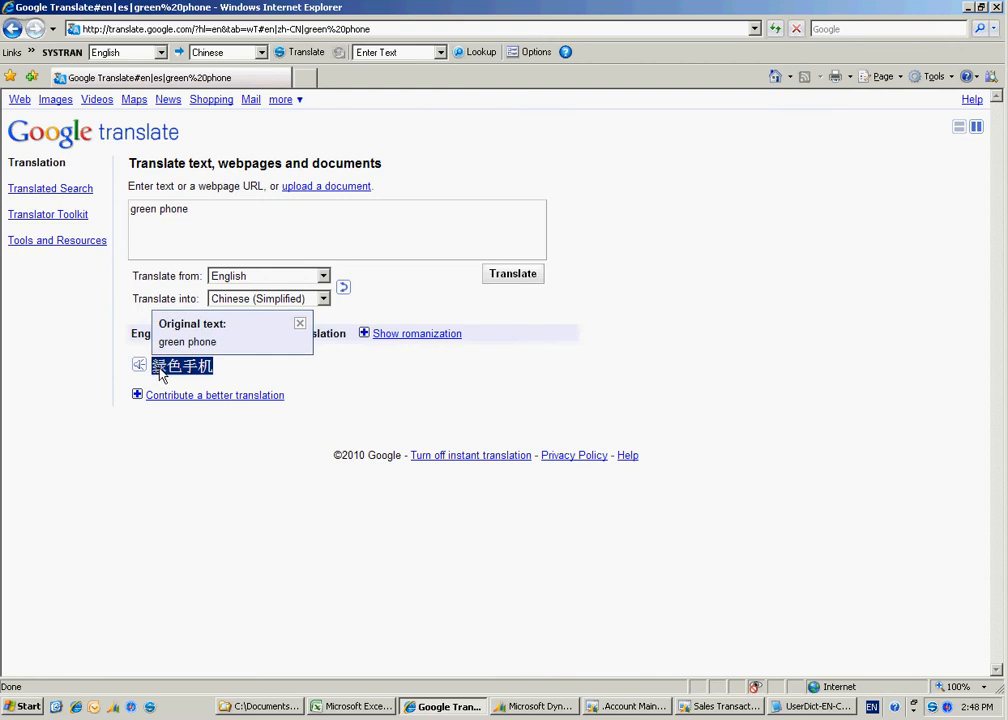
pyautogui.rightClick(184, 364)
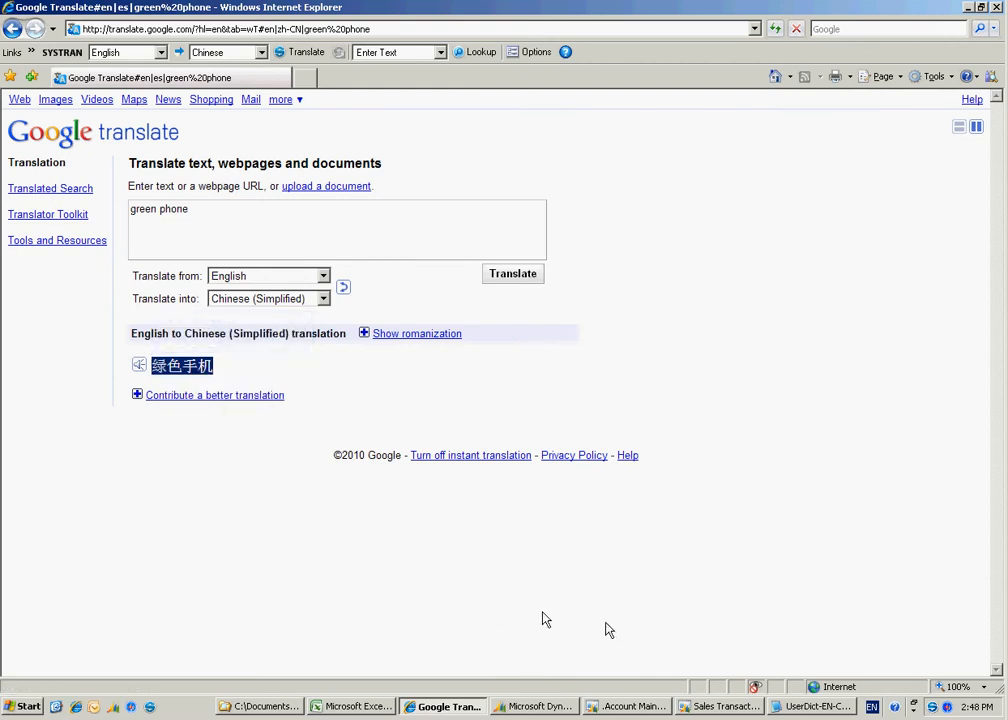
pyautogui.click(812, 706)
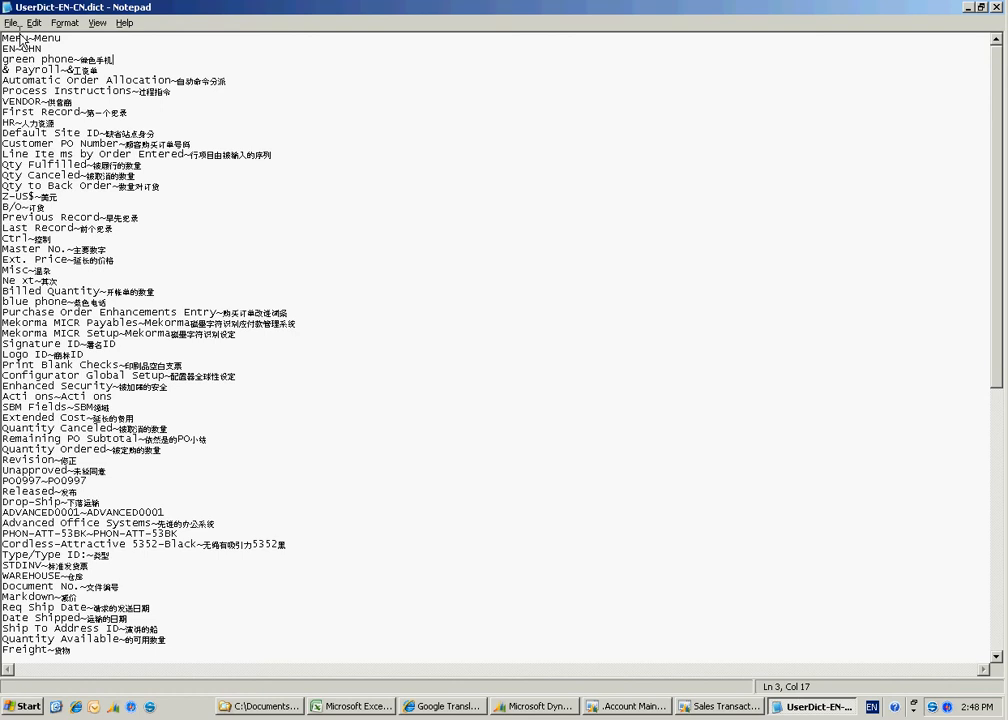
# - Save the user dictionary with the entry green phone=绿色手机 and set Notepad aside
pyautogui.click(12, 22)
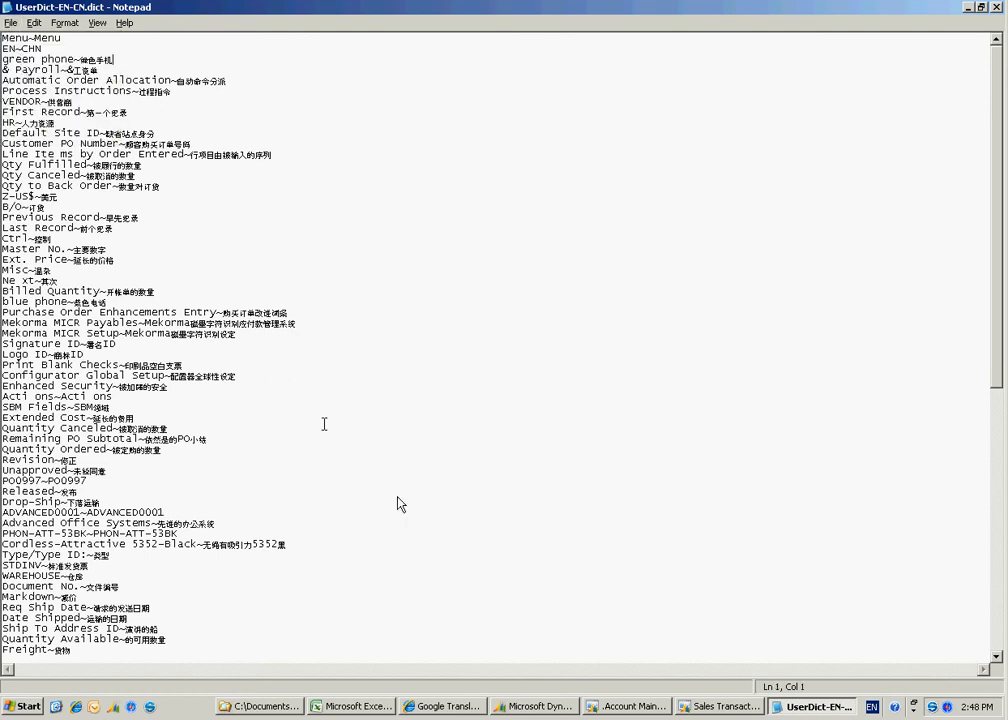
pyautogui.moveTo(972, 22)
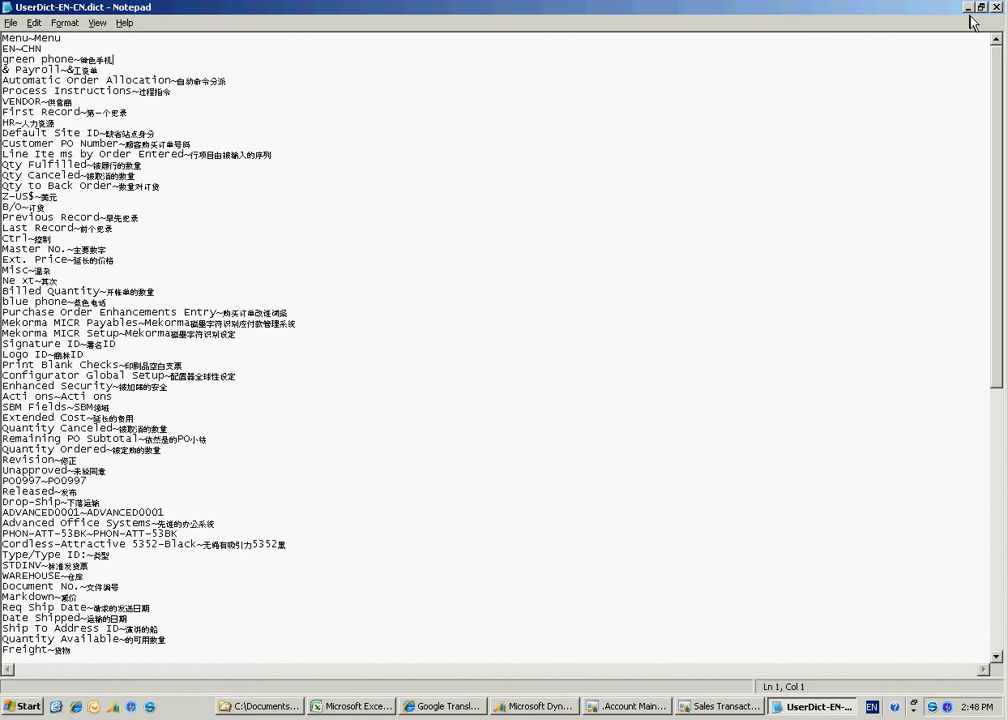
pyautogui.click(444, 706)
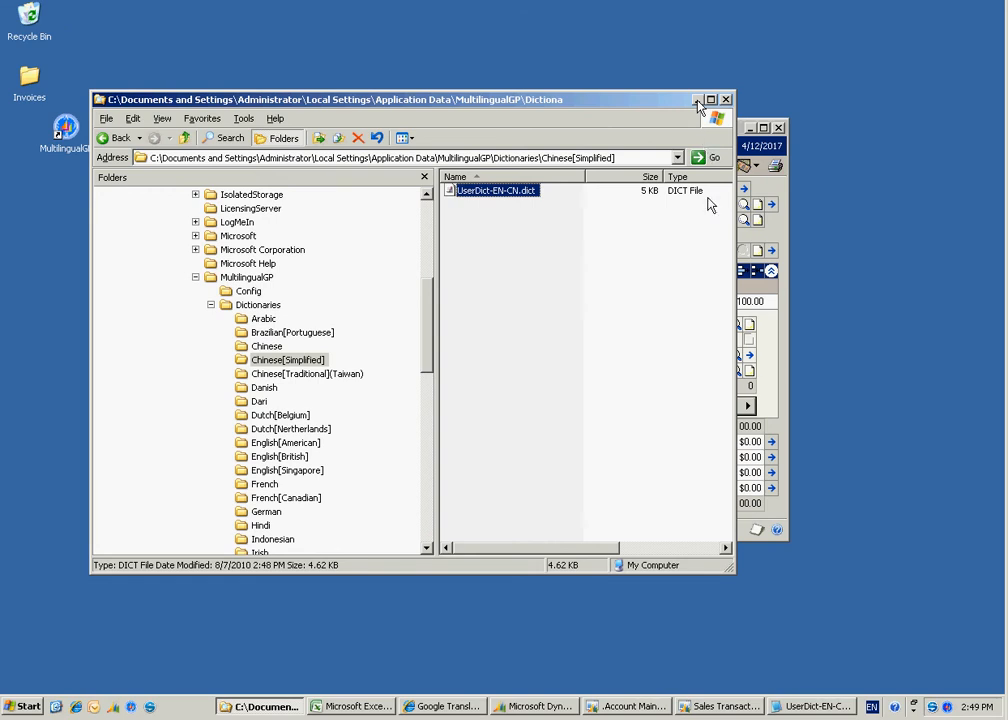
# - Reload the Multilingual GP dictionaries so the item description shows 绿色手机
pyautogui.click(720, 706)
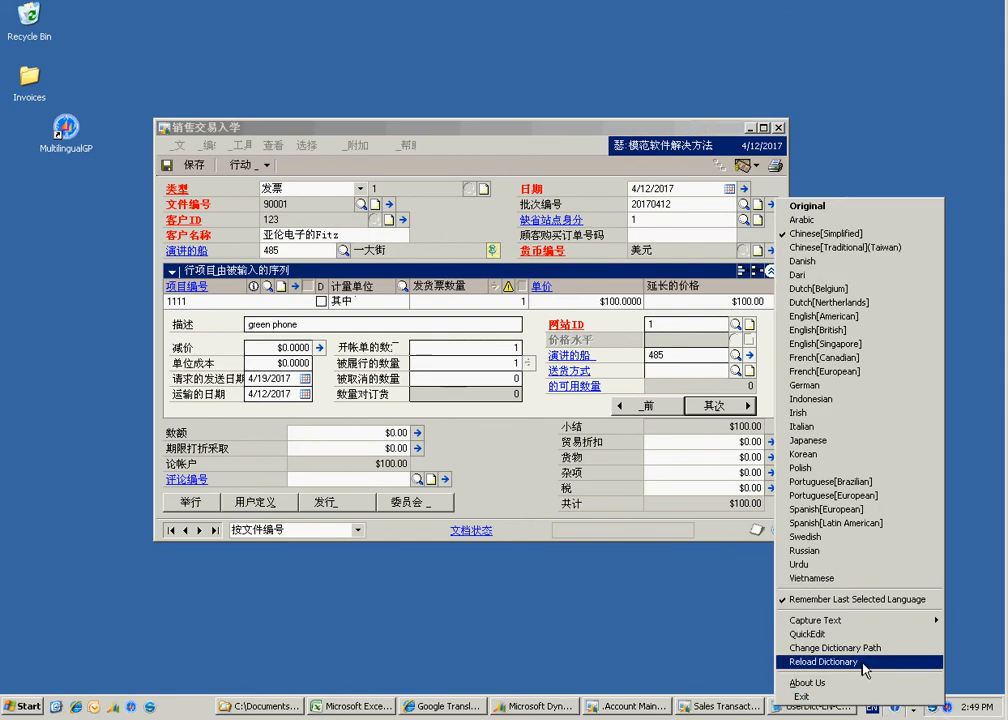
pyautogui.click(822, 662)
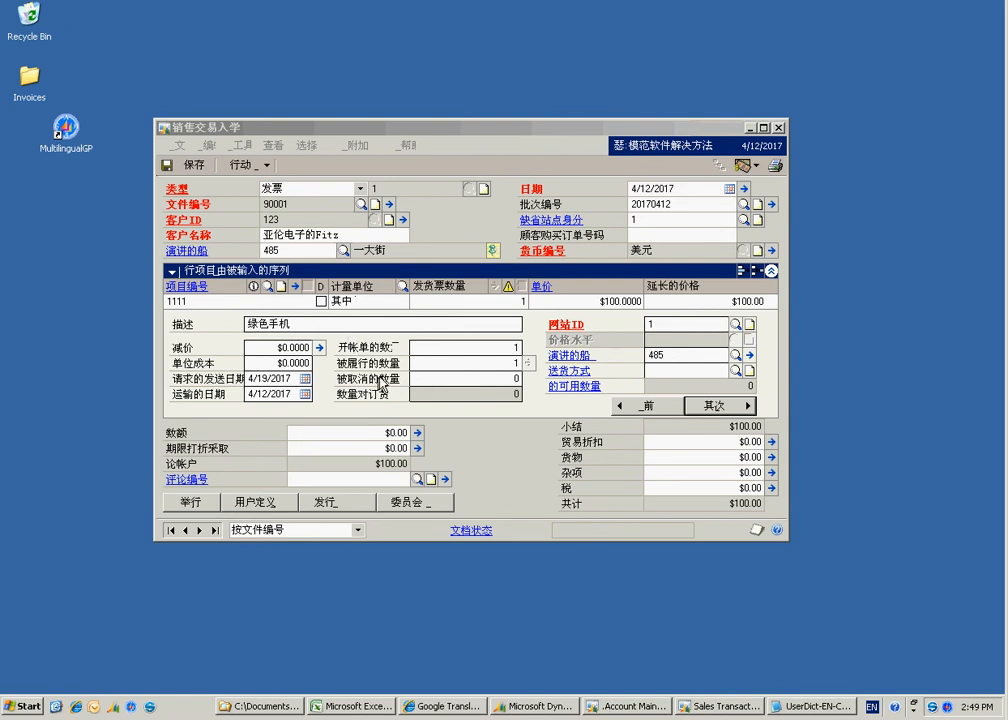
pyautogui.moveTo(410, 400)
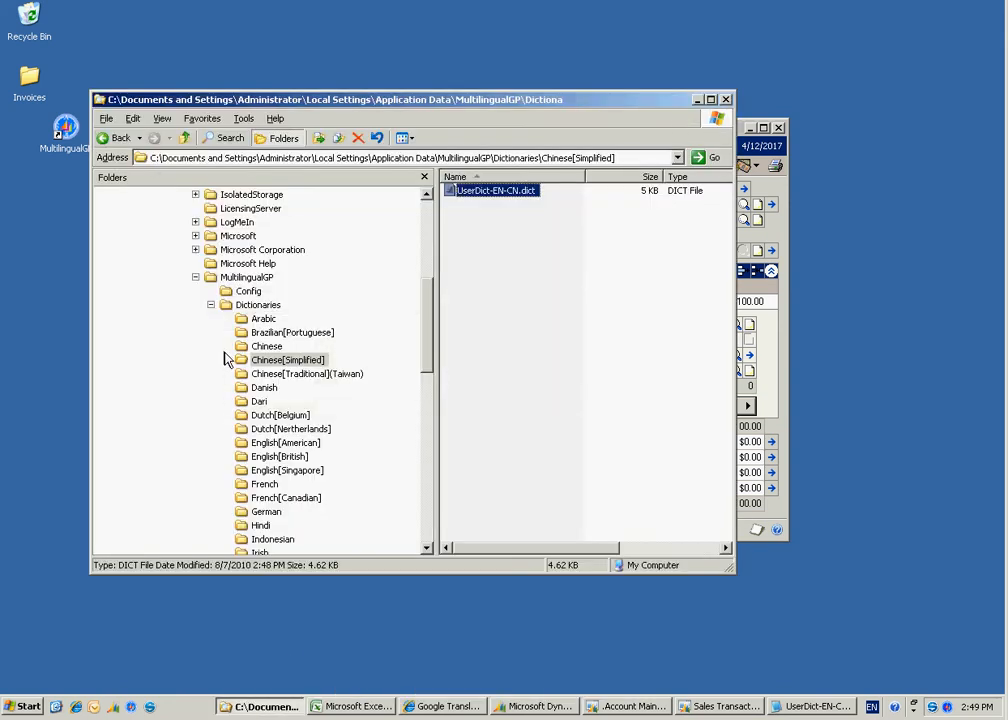
pyautogui.moveTo(228, 360)
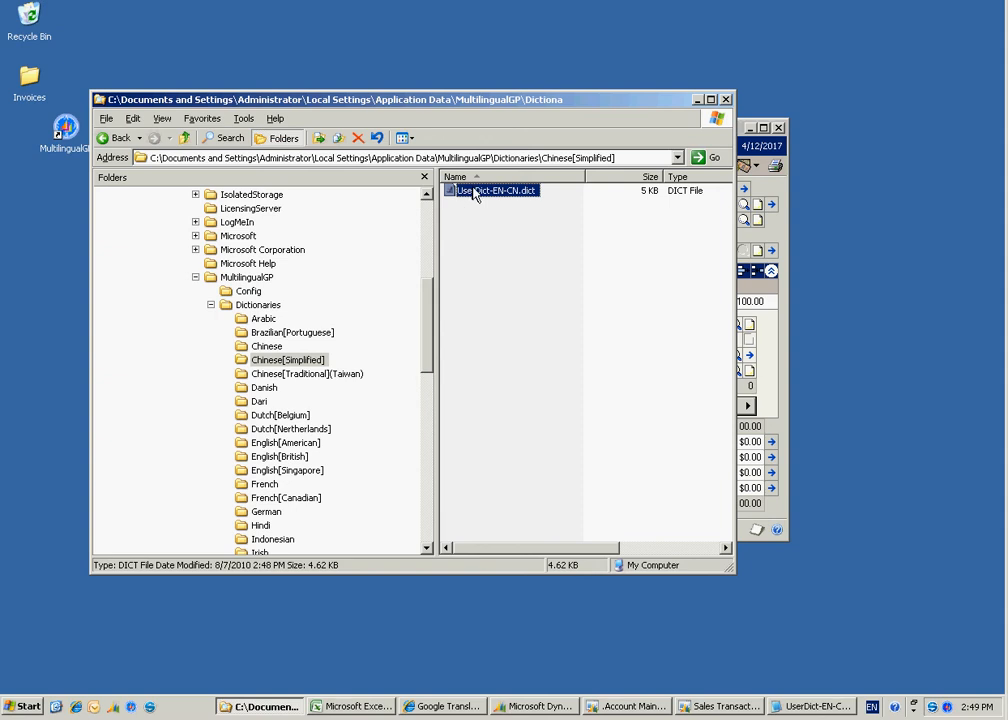
pyautogui.moveTo(492, 190)
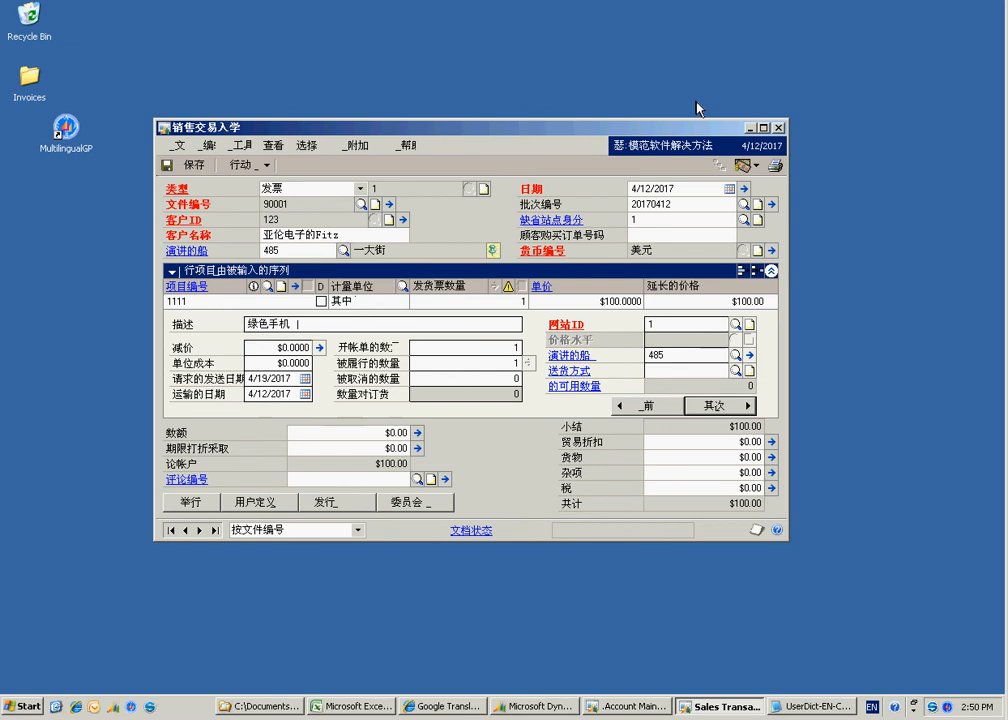
pyautogui.moveTo(618, 162)
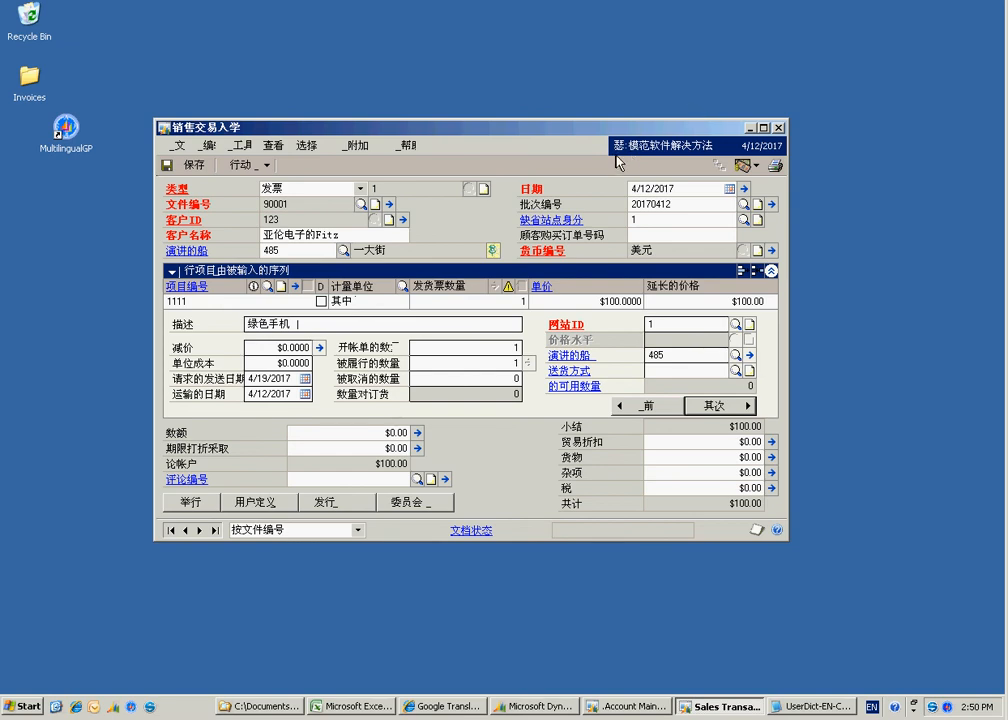